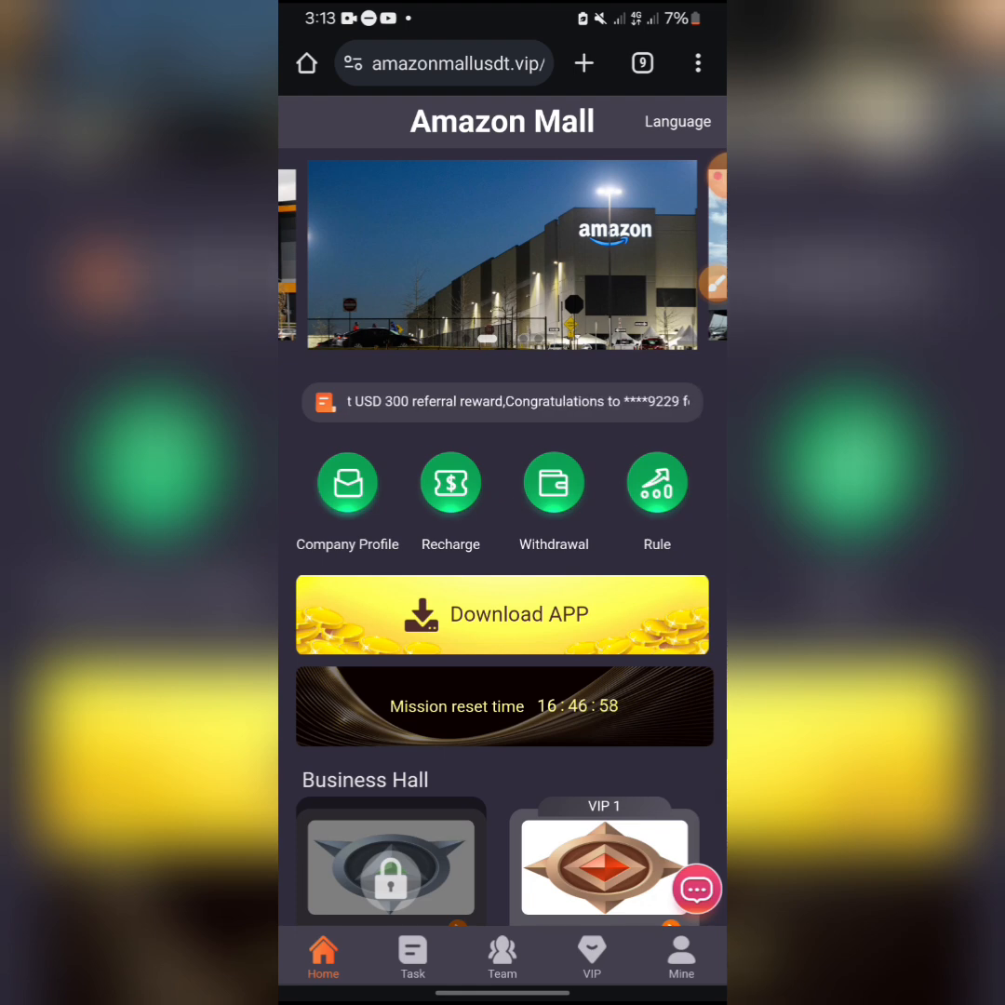
- Review the account overview on Mine showing the 10.00 balance
{"action": "scroll", "scroll_direction": "down", "scroll_amount": 3}
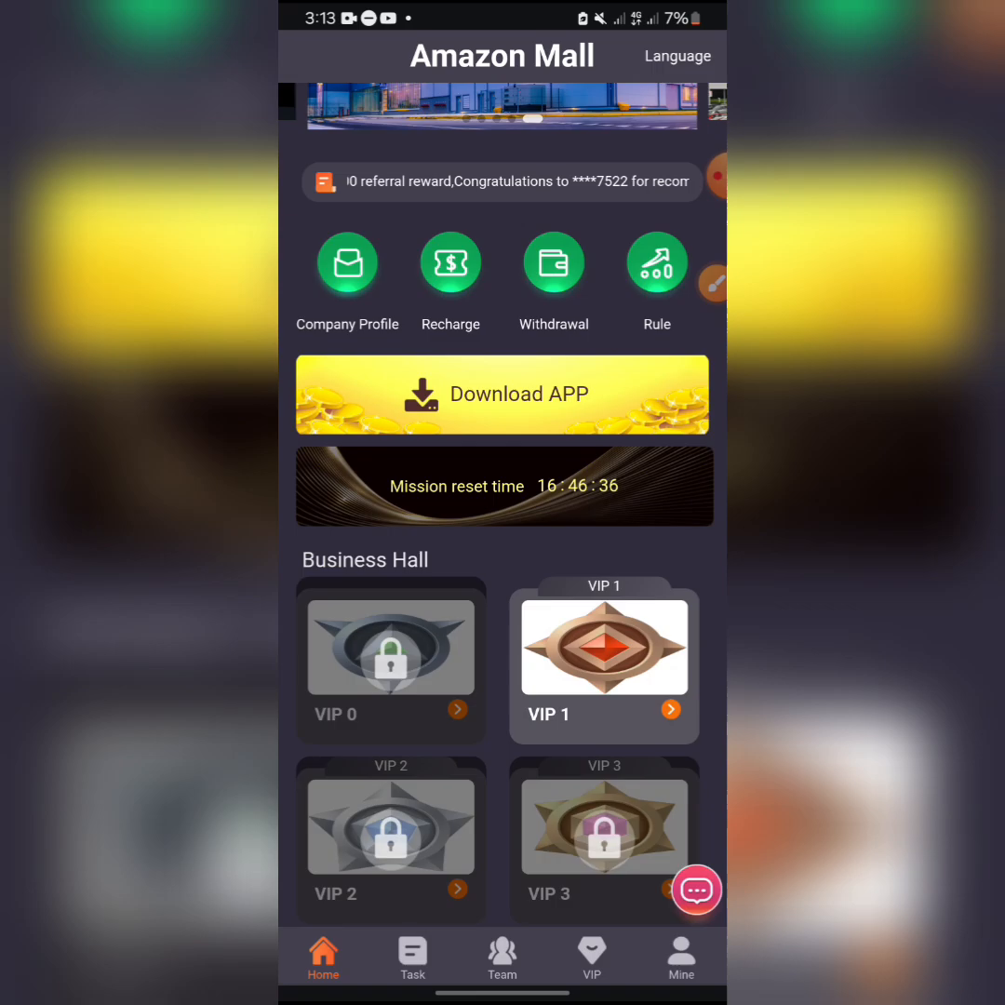
{"action": "left_click", "coordinate": [681, 952]}
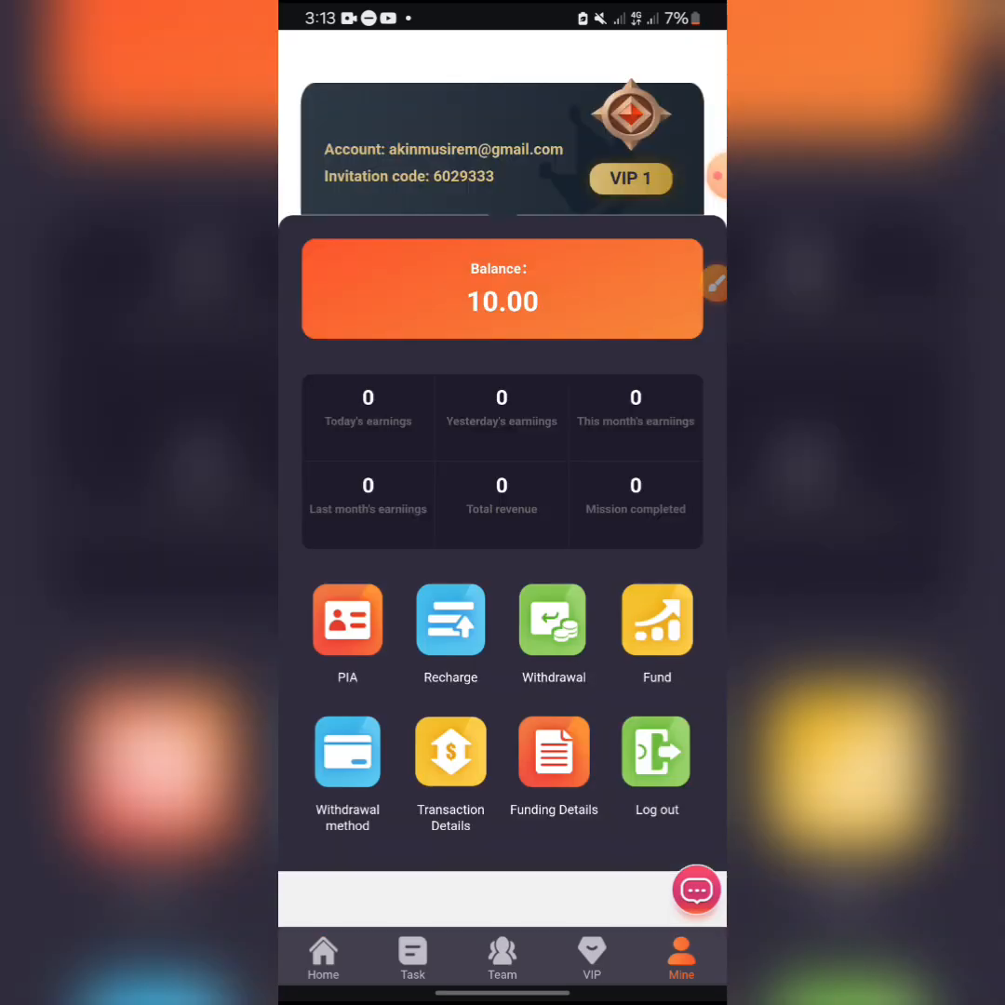
{"action": "left_click", "coordinate": [696, 890]}
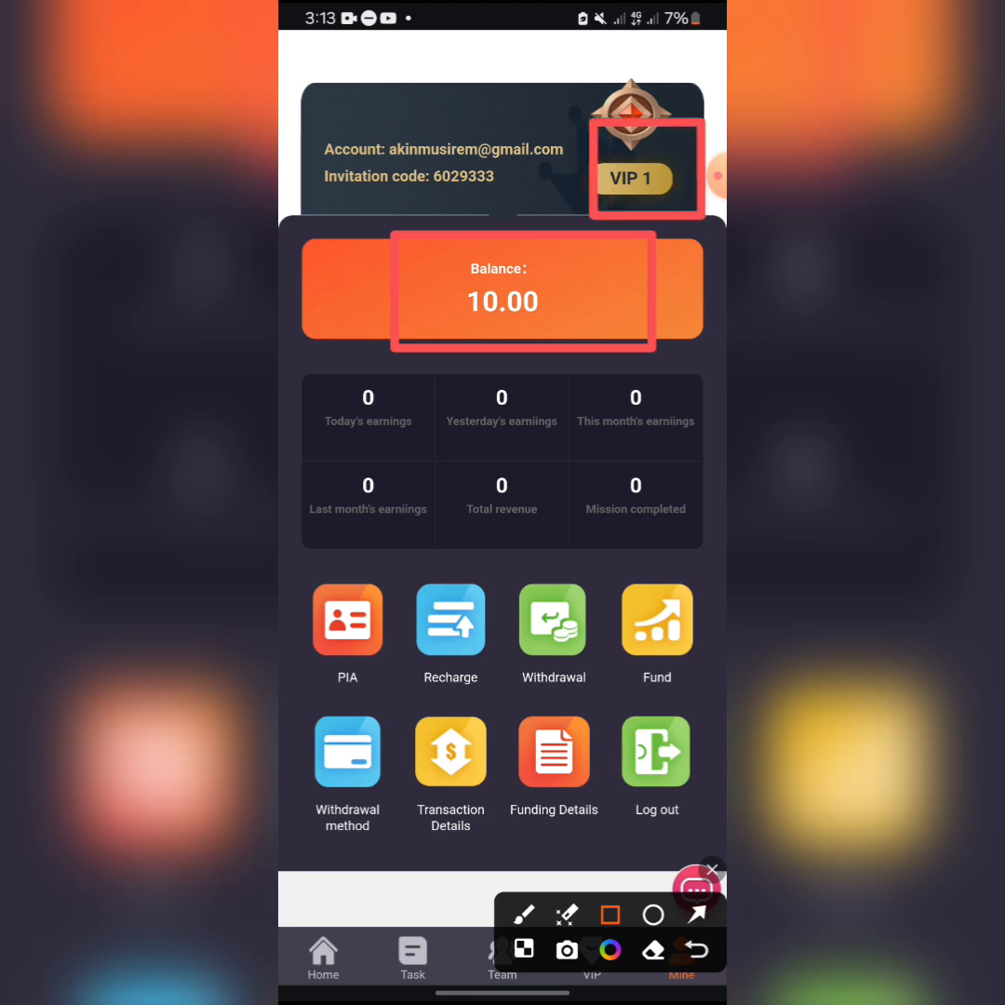
{"action": "left_click", "coordinate": [712, 870]}
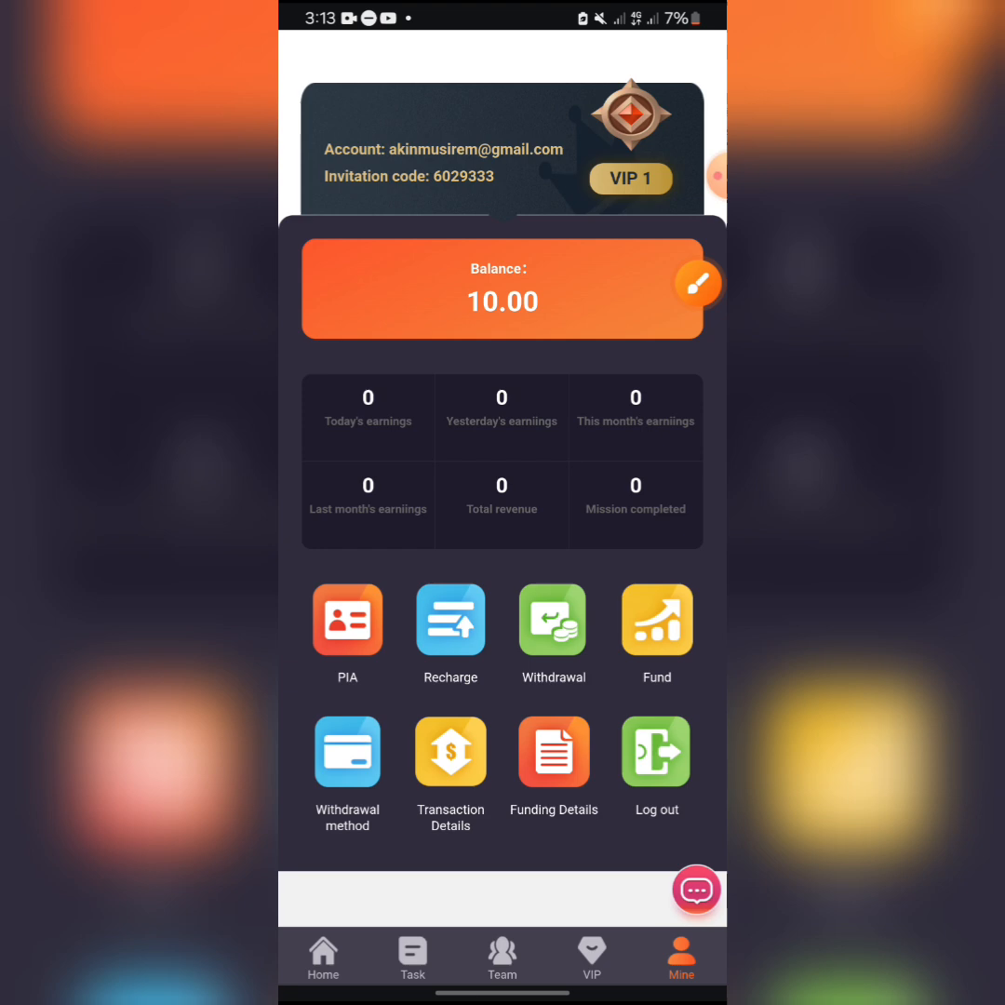
- Return home and bring up the VIP area with VIP 1 as current status
{"action": "left_click", "coordinate": [323, 956]}
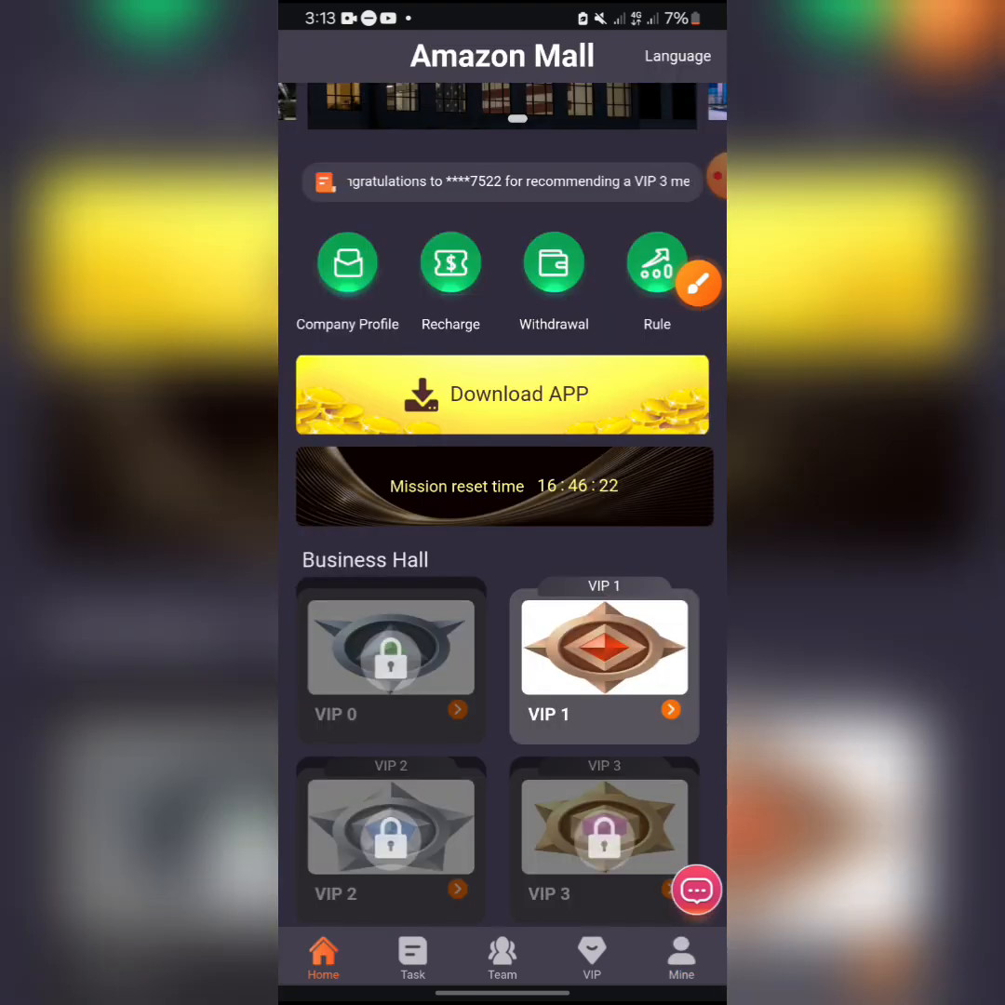
{"action": "left_click", "coordinate": [591, 958]}
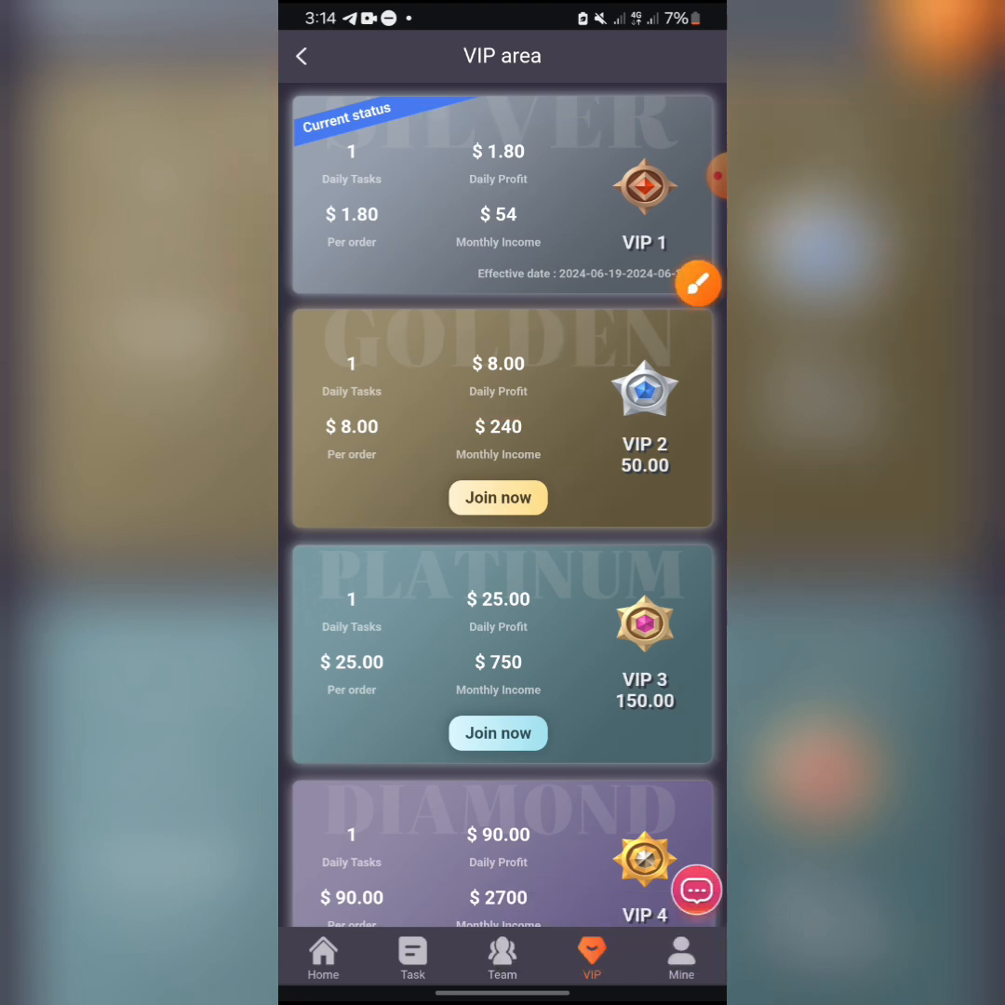
- Leave the VIP area for Home, then the Mine overview with VIP 1 and 10.00 balance
{"action": "left_click", "coordinate": [323, 954]}
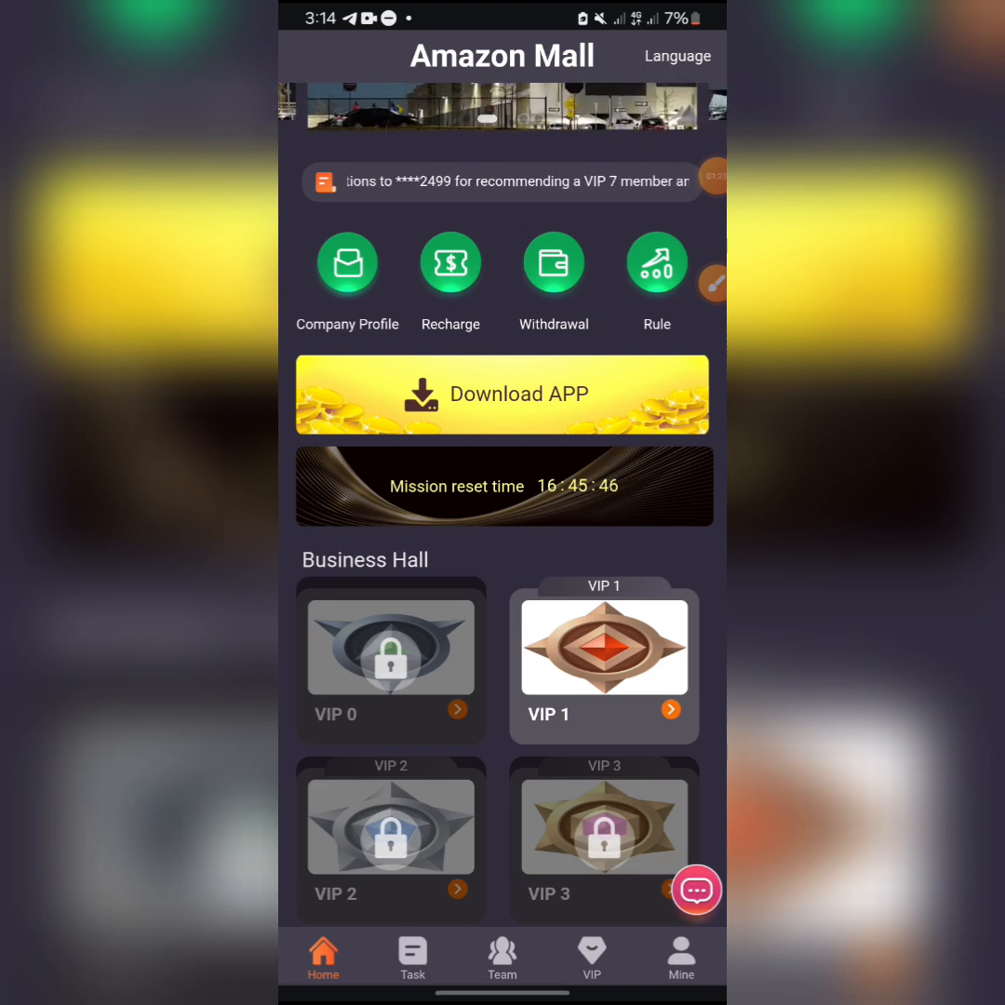
{"action": "left_click", "coordinate": [681, 956]}
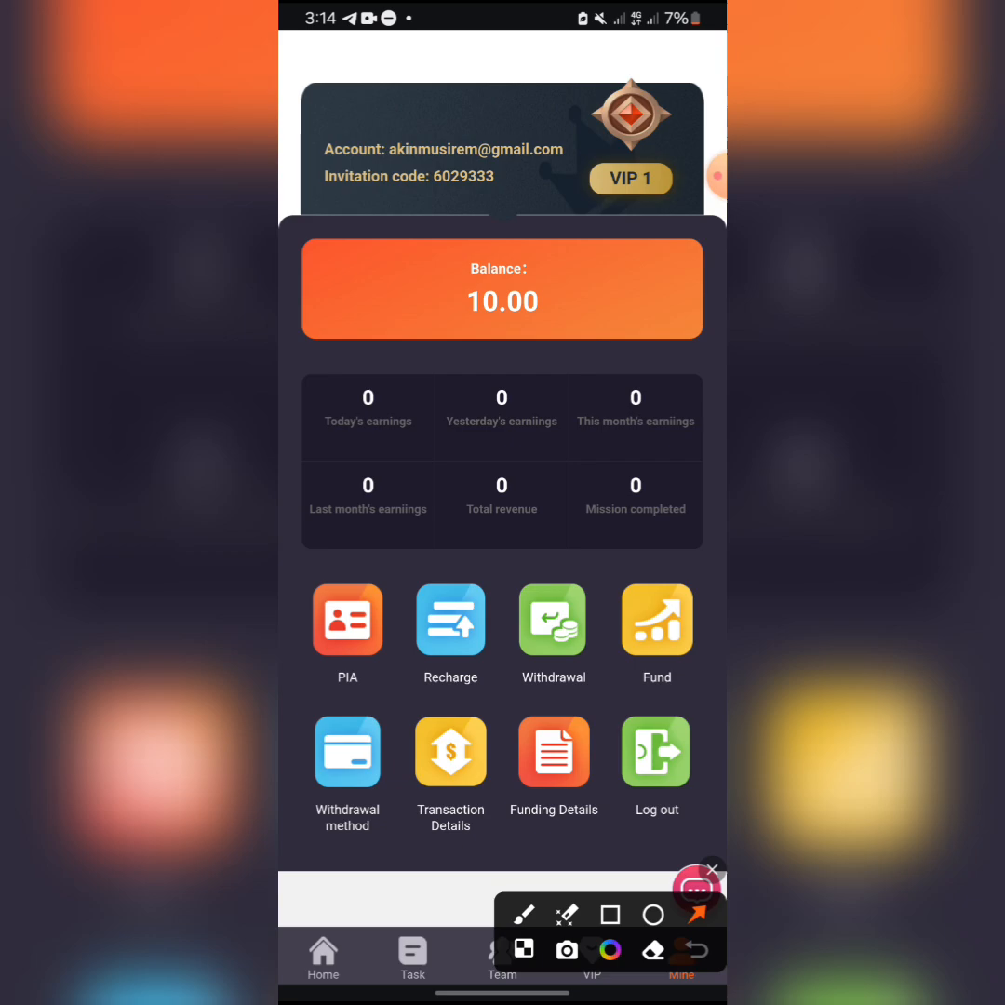
- Bring up the USDT TRC20 recharge page with its deposit QR code and address
{"action": "left_click", "coordinate": [711, 869]}
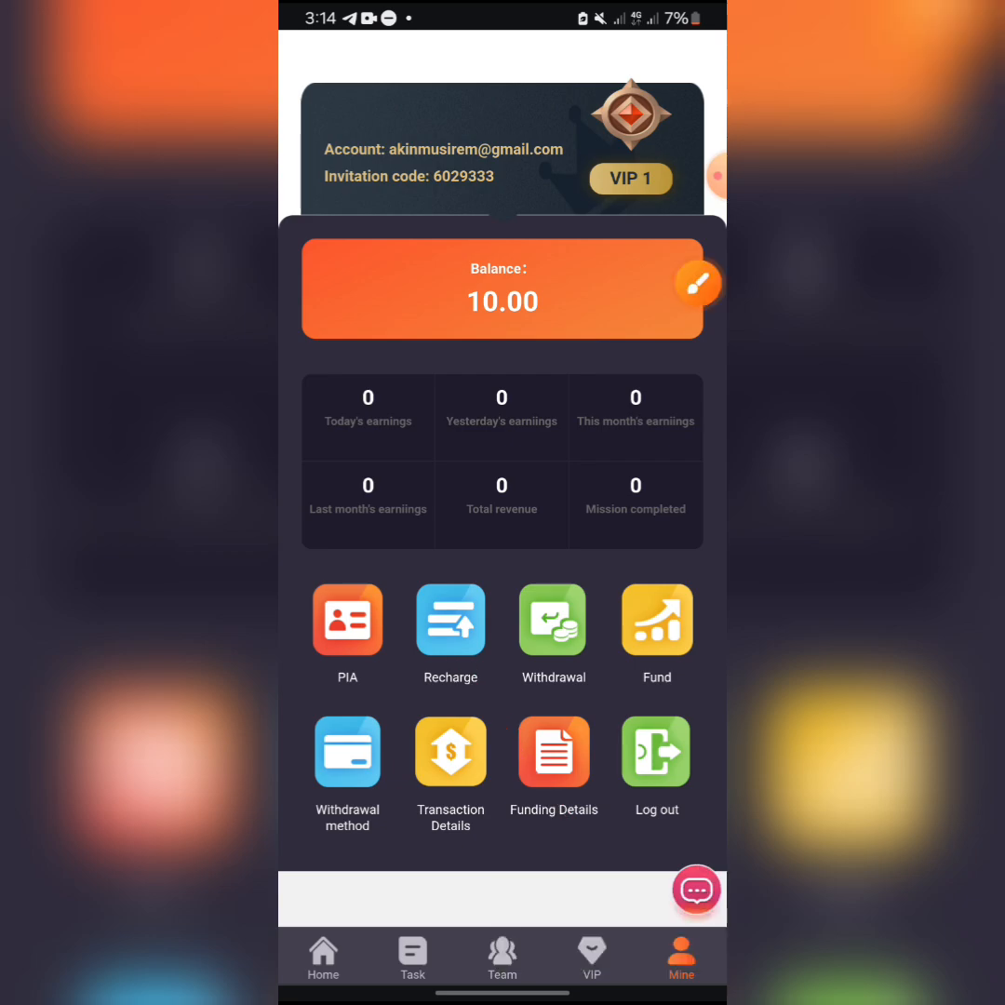
{"action": "left_click", "coordinate": [450, 619]}
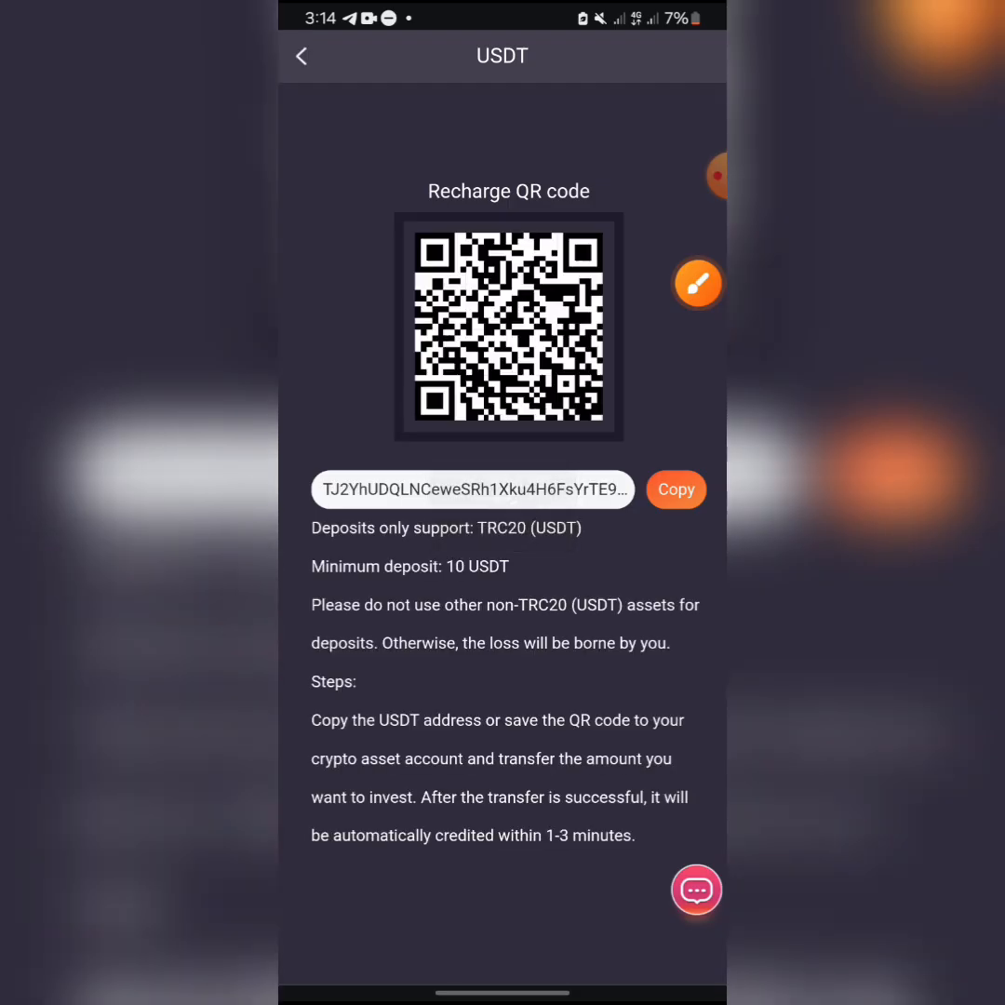
{"action": "left_click", "coordinate": [697, 284]}
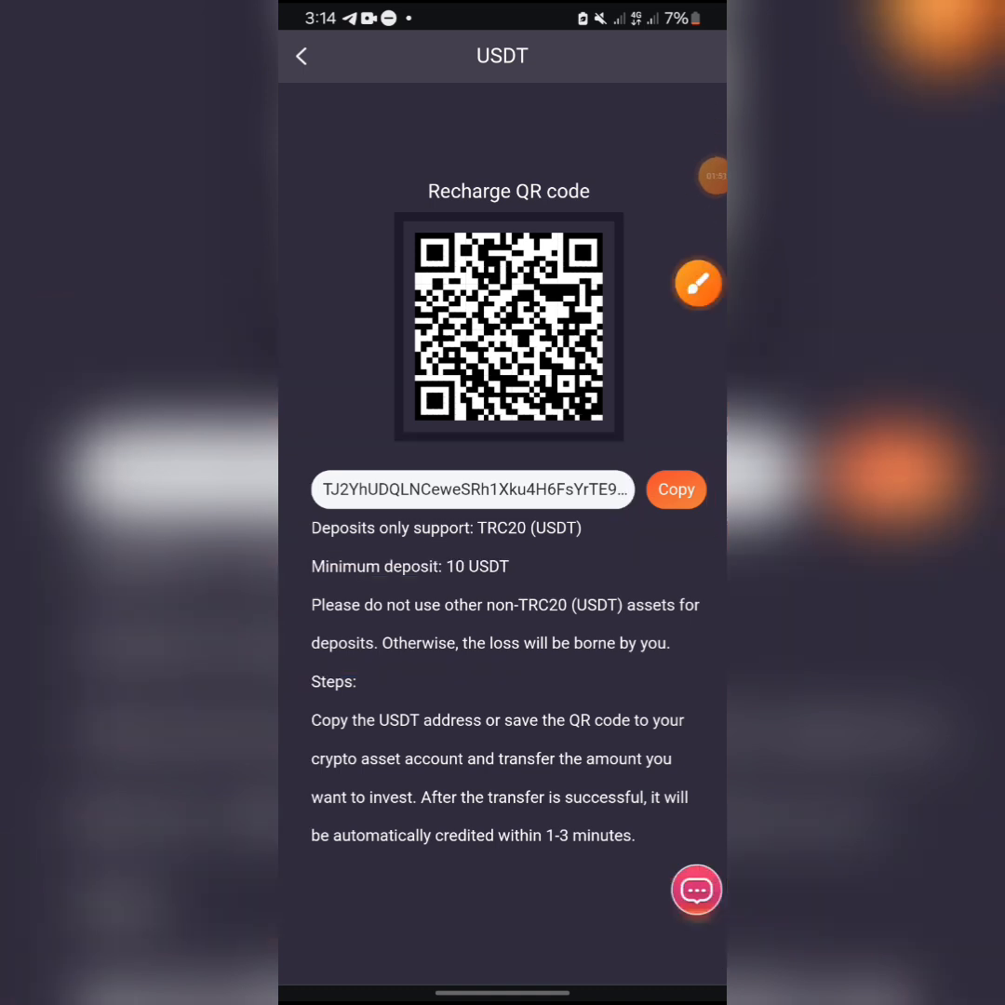
- Leave the recharge page for Mine and bring up the task list with nothing under Doing
{"action": "left_click", "coordinate": [303, 56]}
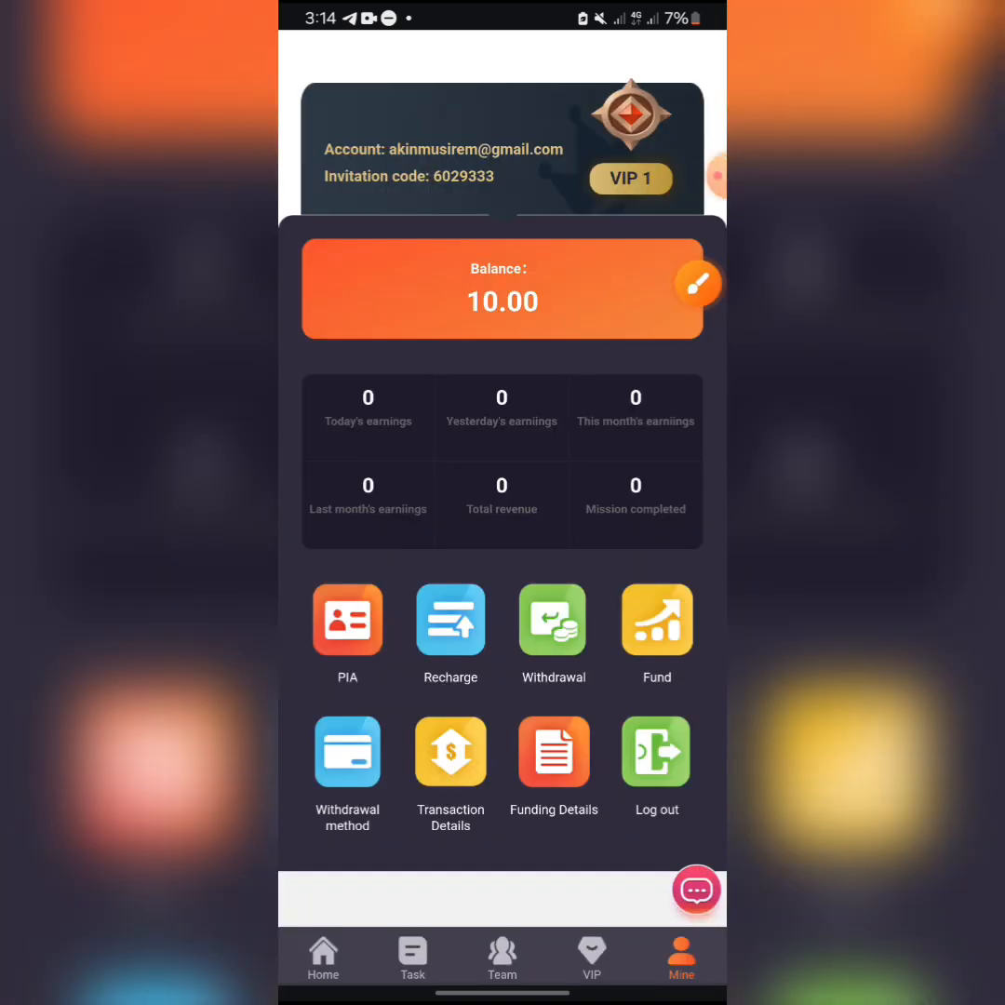
{"action": "left_click", "coordinate": [696, 890]}
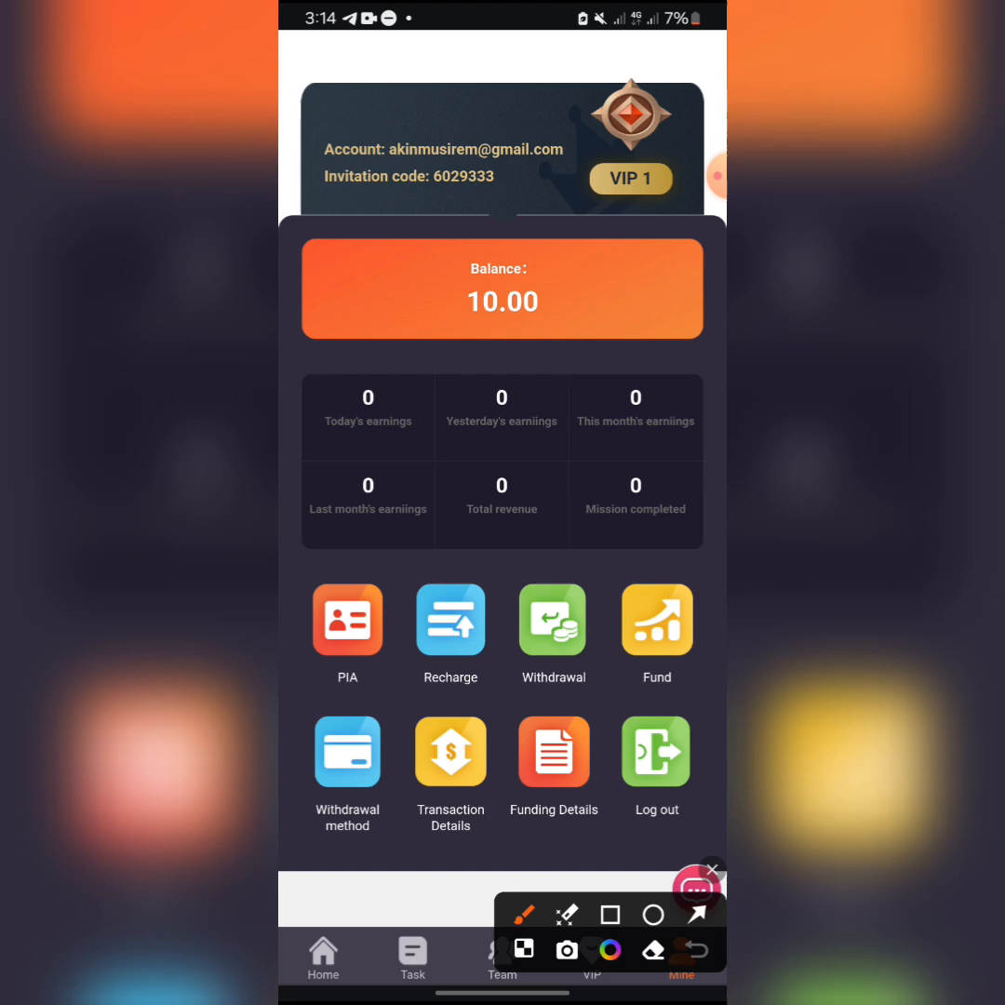
{"action": "left_click", "coordinate": [713, 869]}
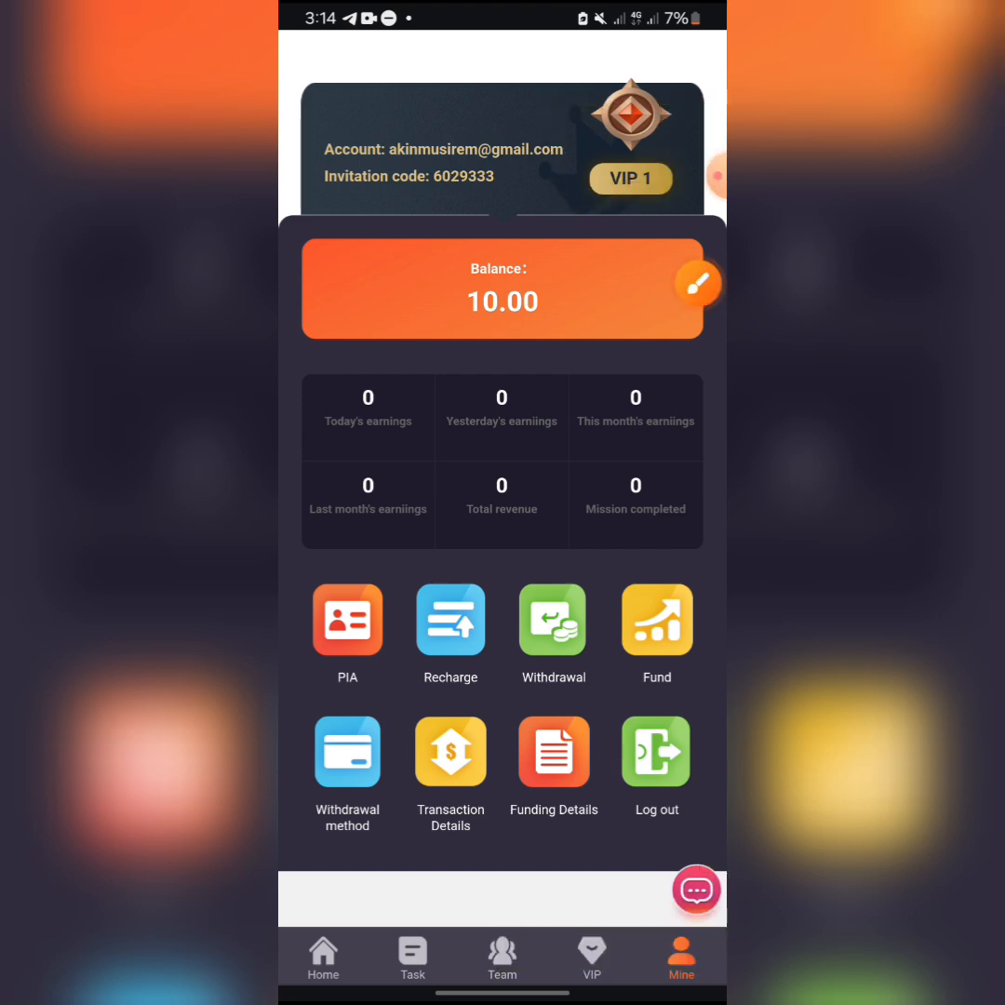
{"action": "left_click", "coordinate": [696, 890]}
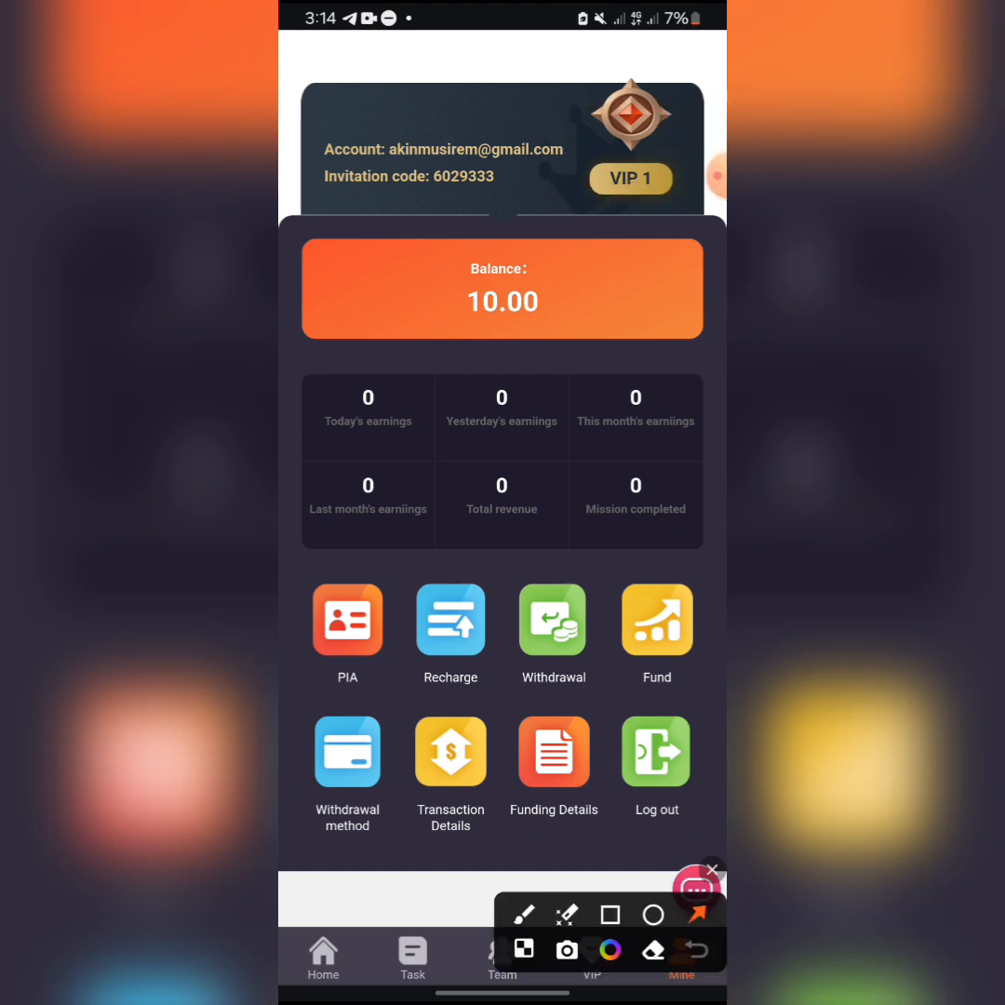
{"action": "left_click", "coordinate": [412, 957]}
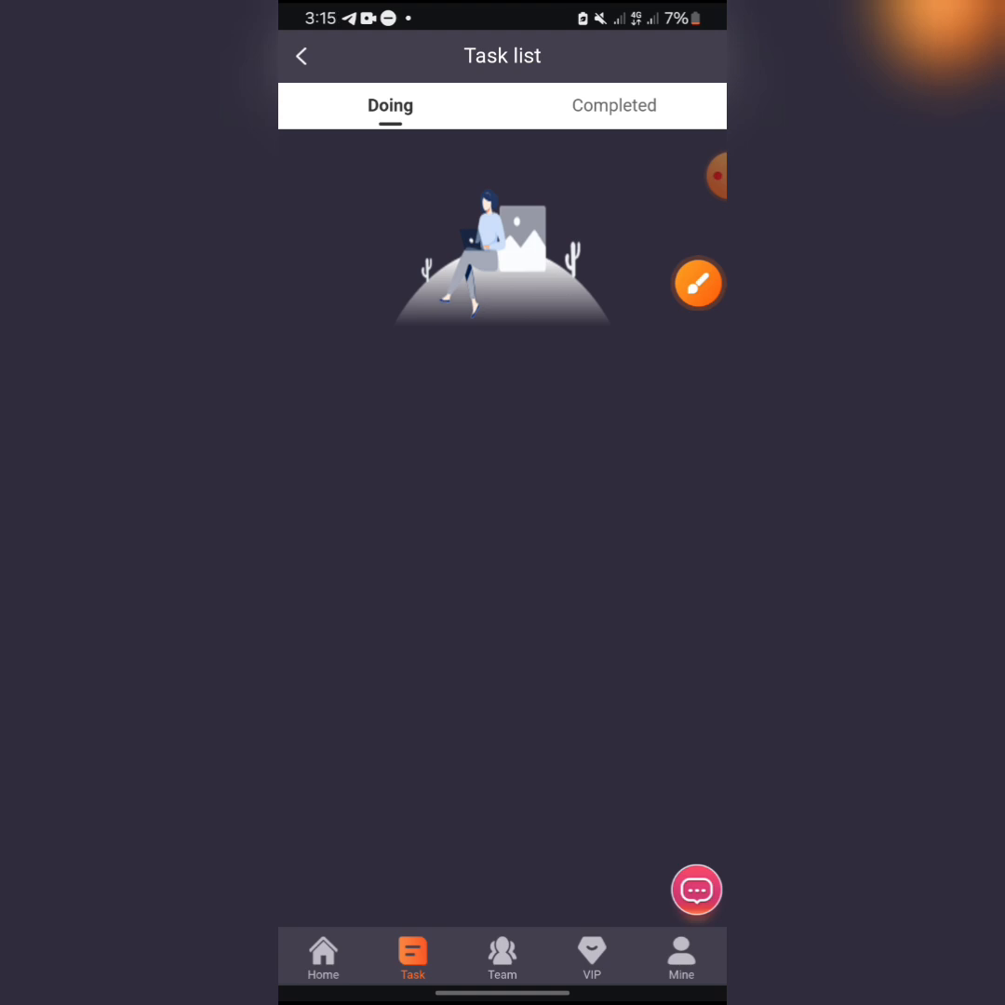
- Browse the VIP 1 product task list paying $1.80 commission each, then return home
{"action": "left_click", "coordinate": [322, 955]}
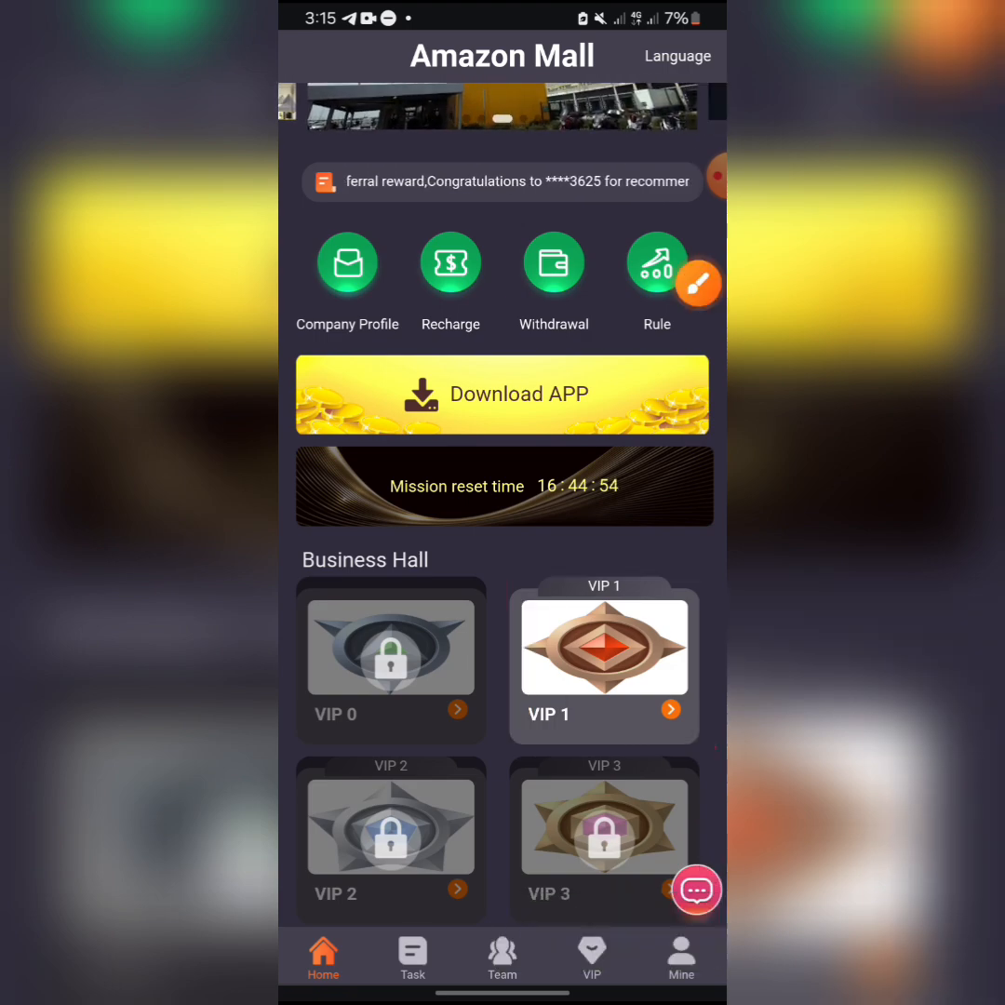
{"action": "left_click", "coordinate": [412, 956]}
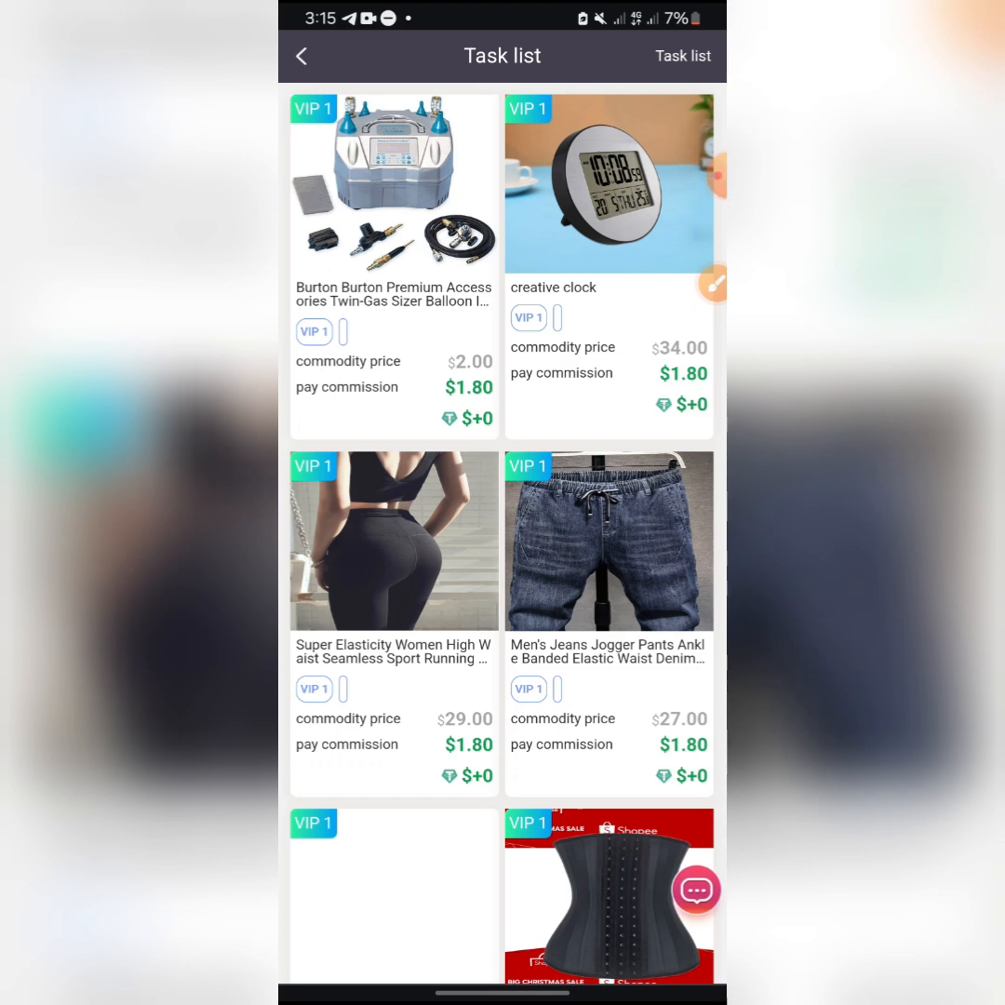
{"action": "scroll", "scroll_direction": "down", "scroll_amount": 3}
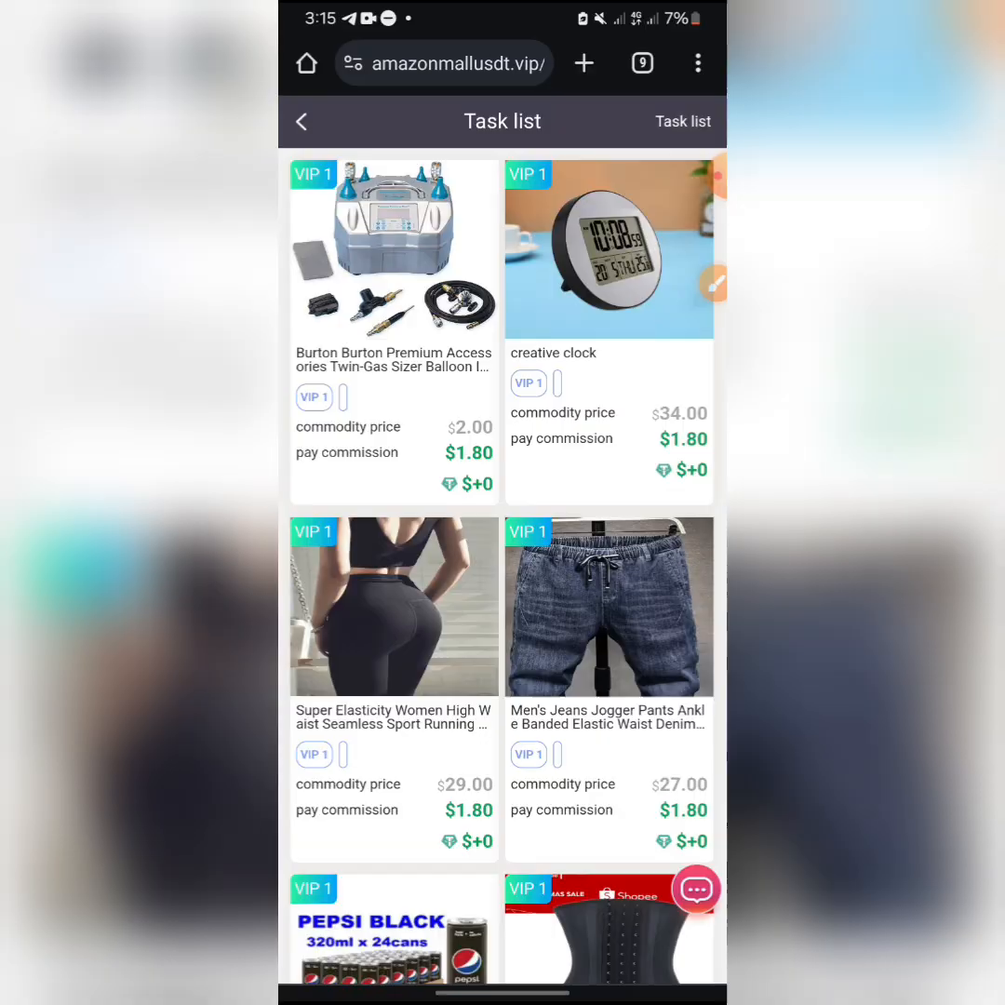
{"action": "scroll", "scroll_direction": "down", "scroll_amount": 3}
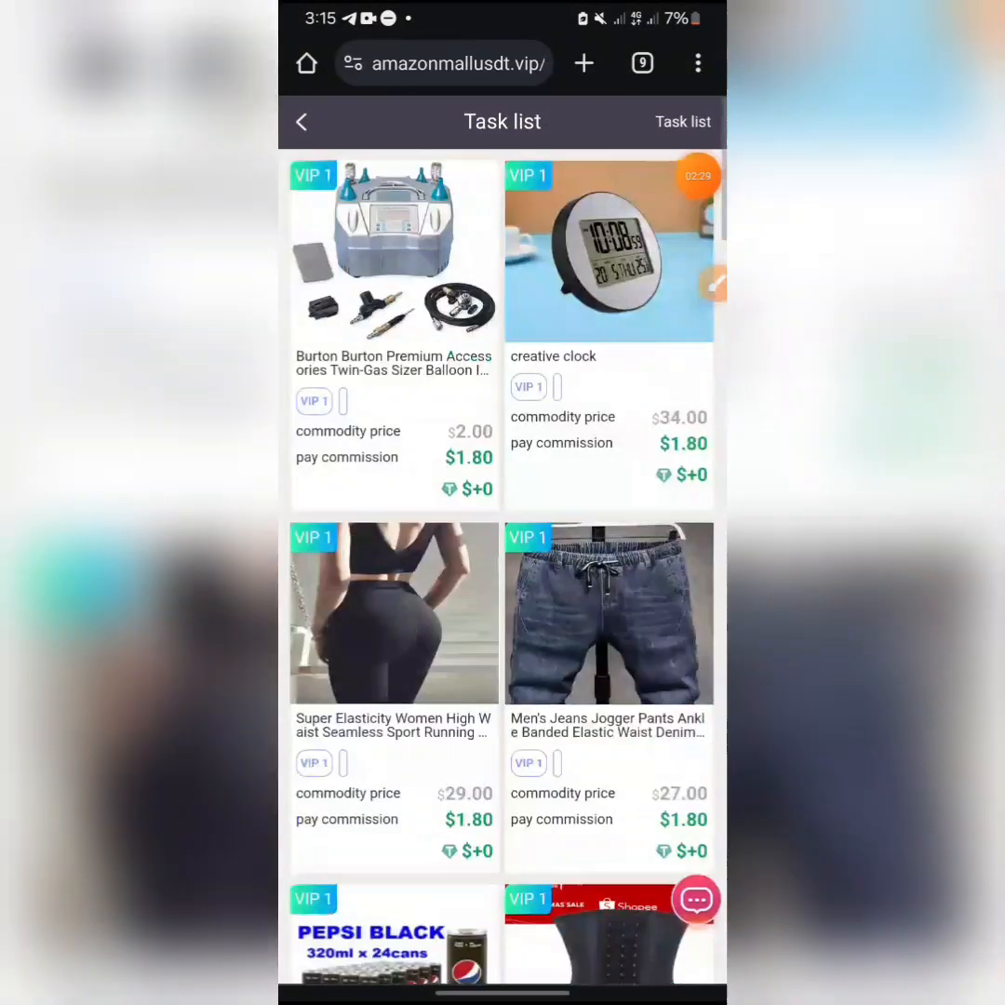
{"action": "left_click", "coordinate": [301, 122]}
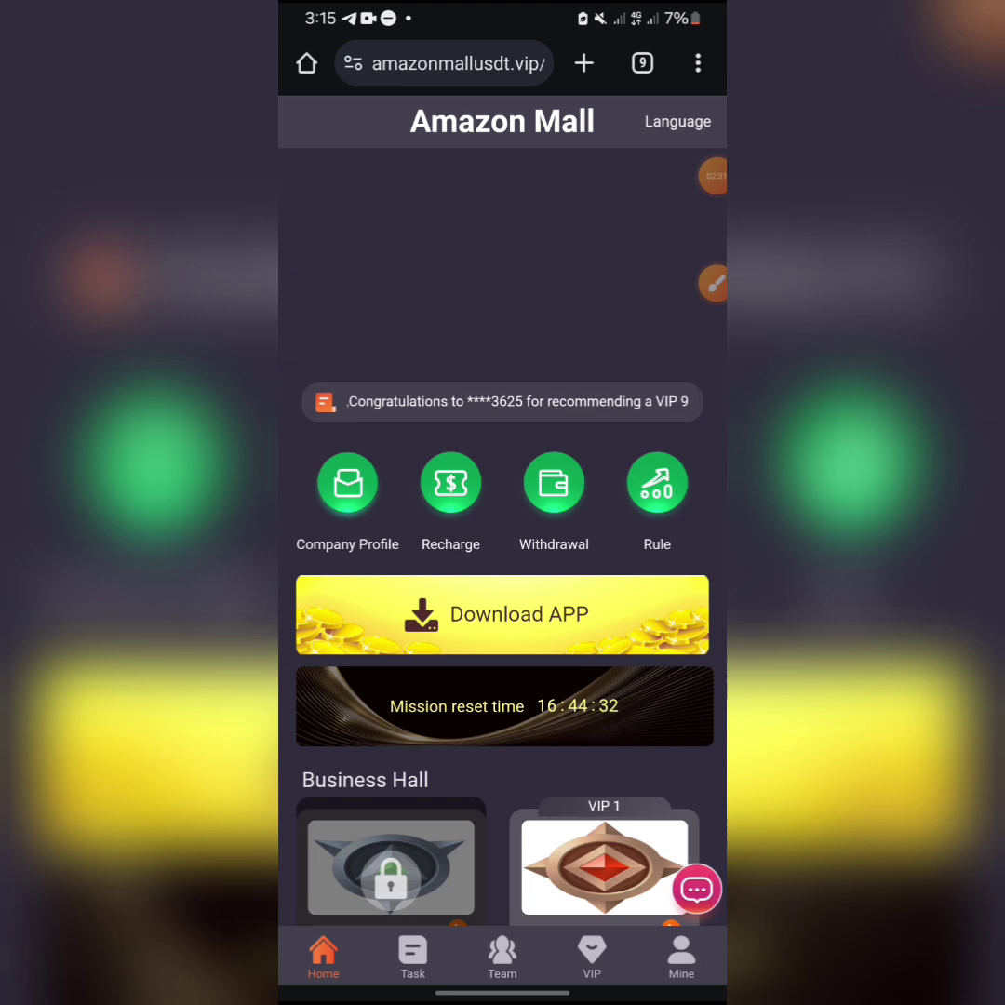
- Submit the Burton balloon inflator task under Doing, then leave for the phone's app list
{"action": "left_click", "coordinate": [412, 955]}
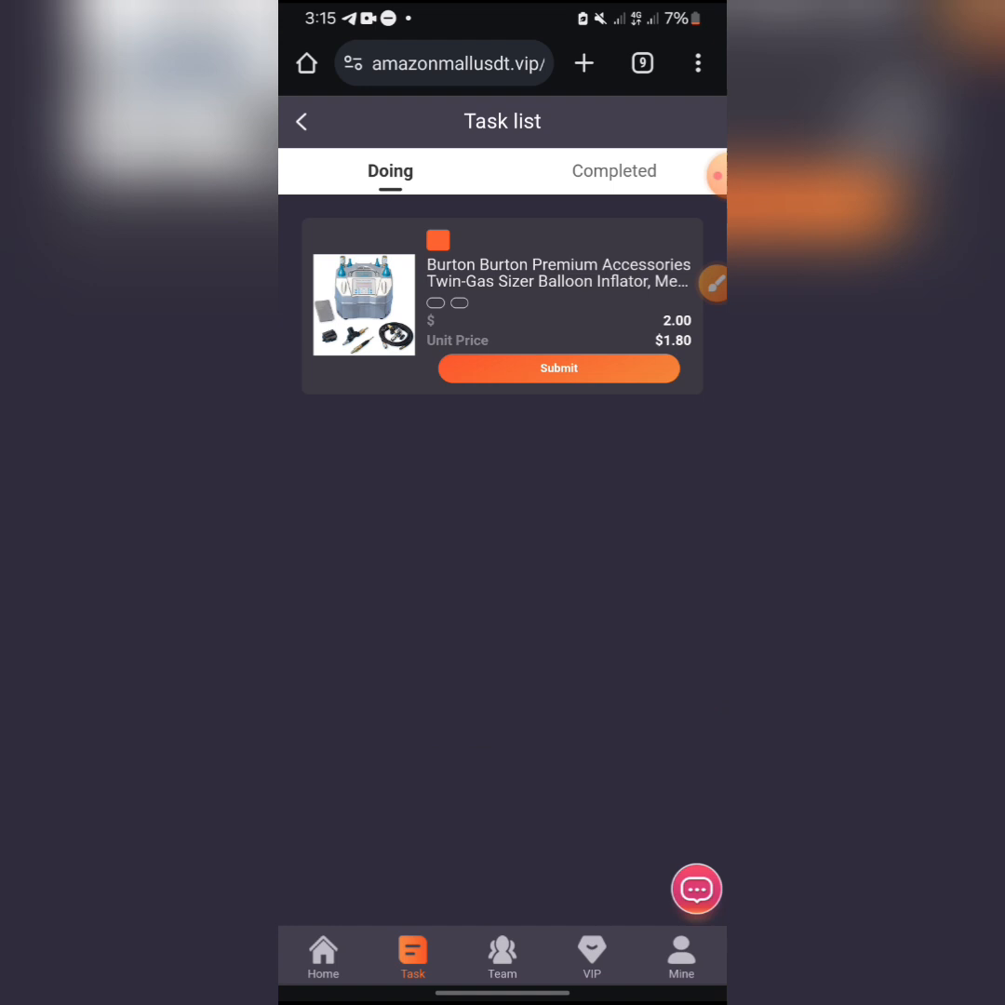
{"action": "left_click", "coordinate": [558, 368]}
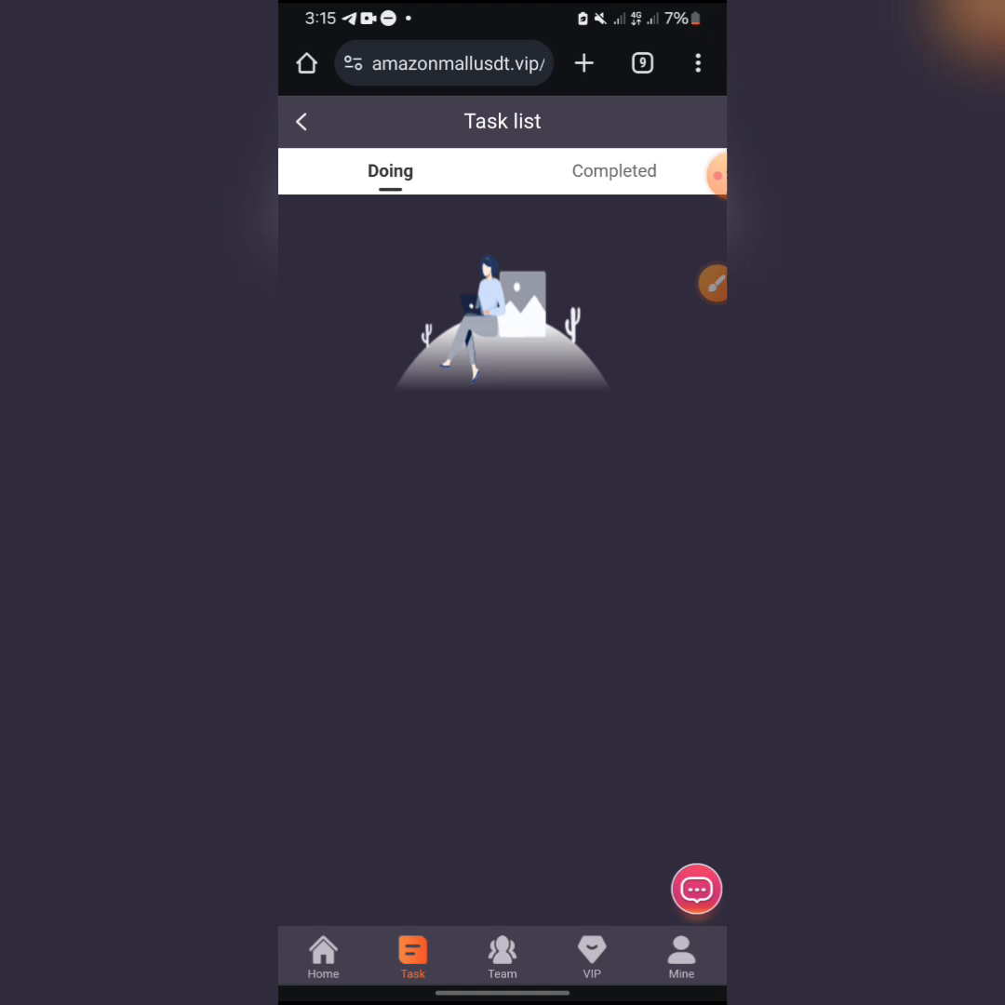
{"action": "left_click", "coordinate": [681, 956]}
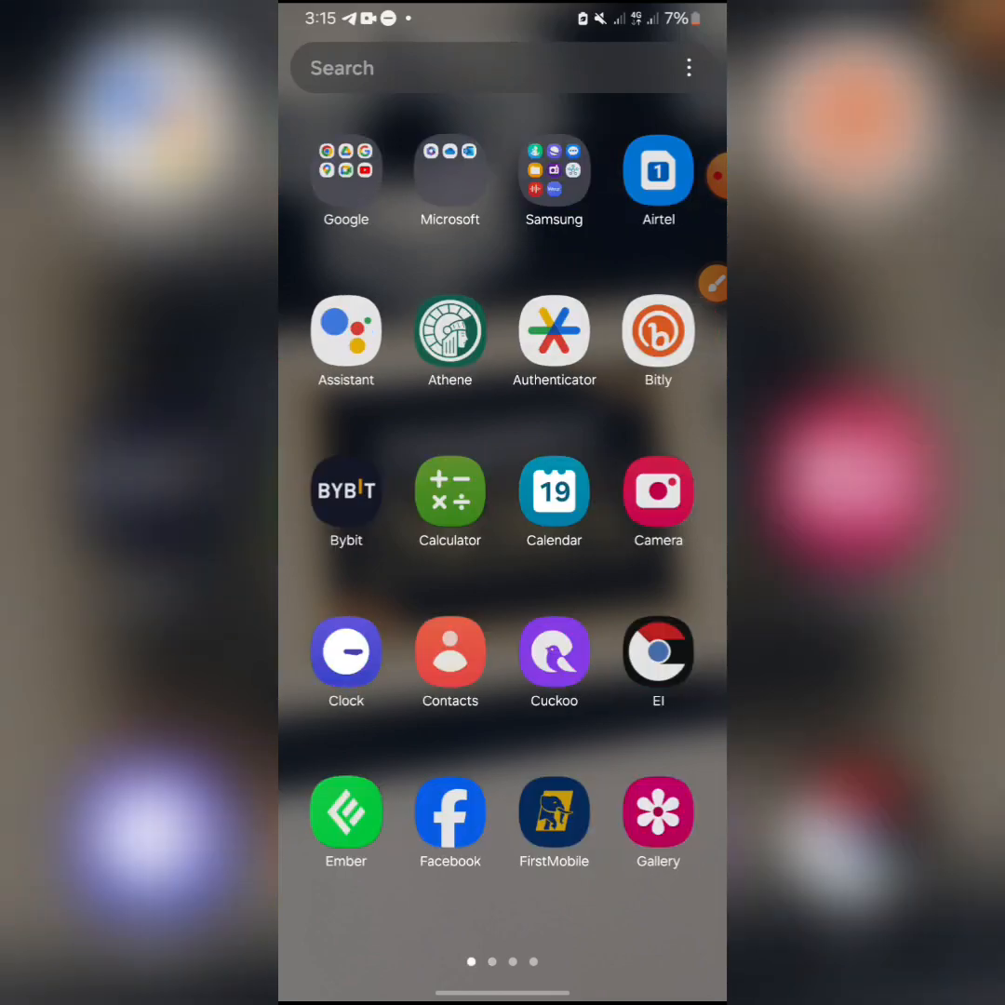
- Launch Bybit and view Assets showing 0.70 USD total and 0.68 in Spot
{"action": "left_click", "coordinate": [346, 491]}
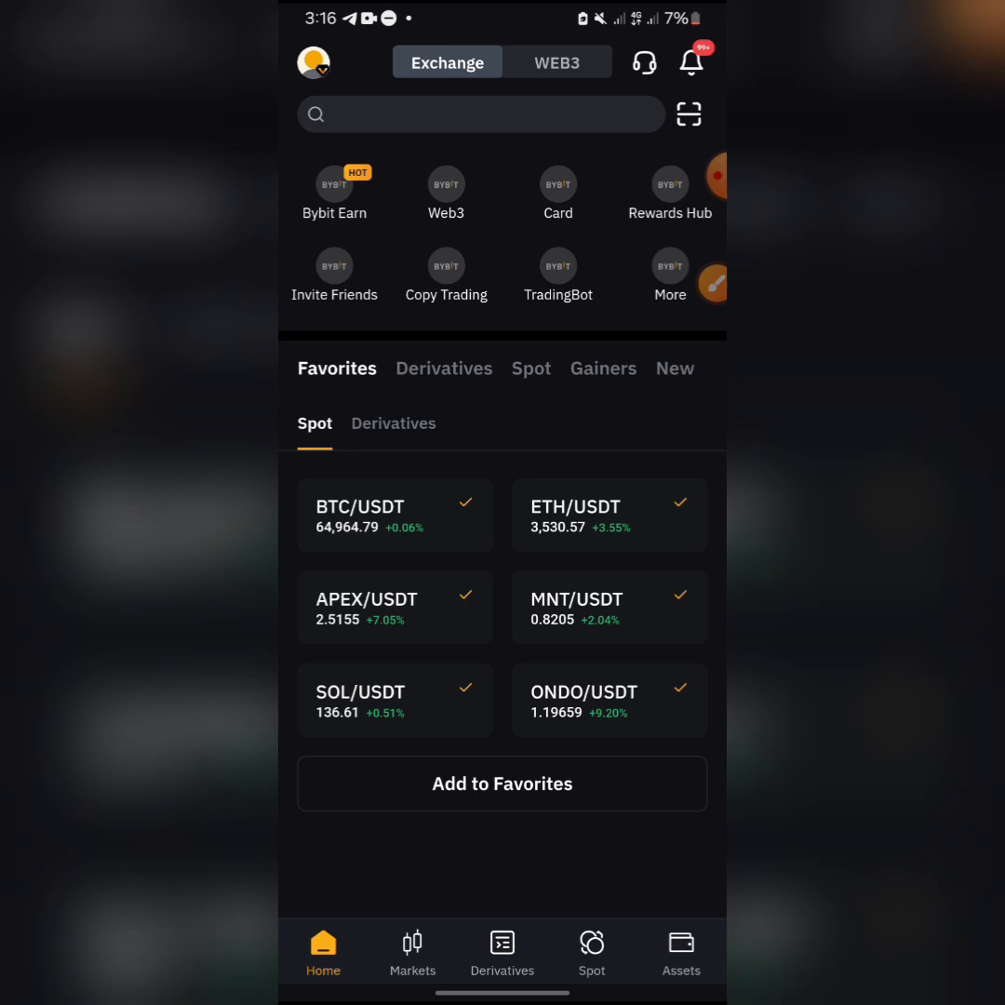
{"action": "left_click", "coordinate": [681, 946]}
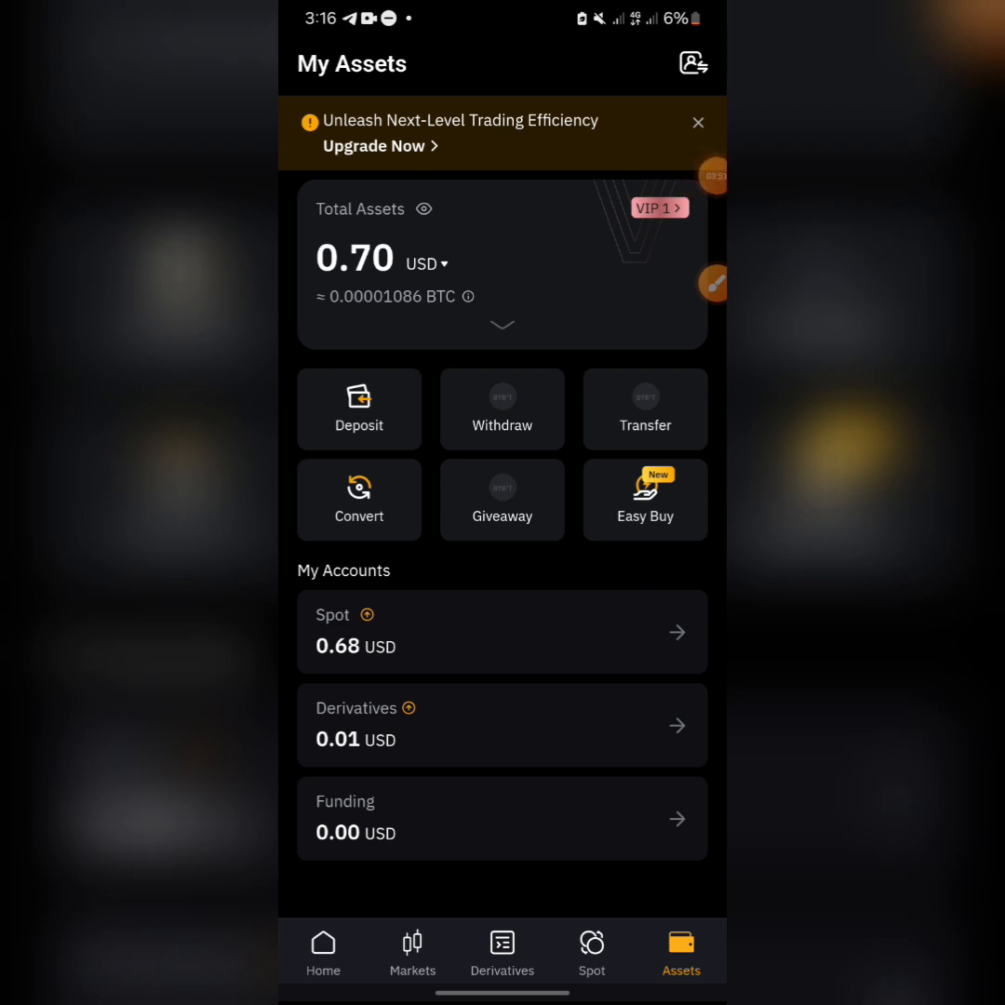
- Get the USDT-TRC20 deposit address in Bybit and copy it
{"action": "left_click", "coordinate": [358, 408]}
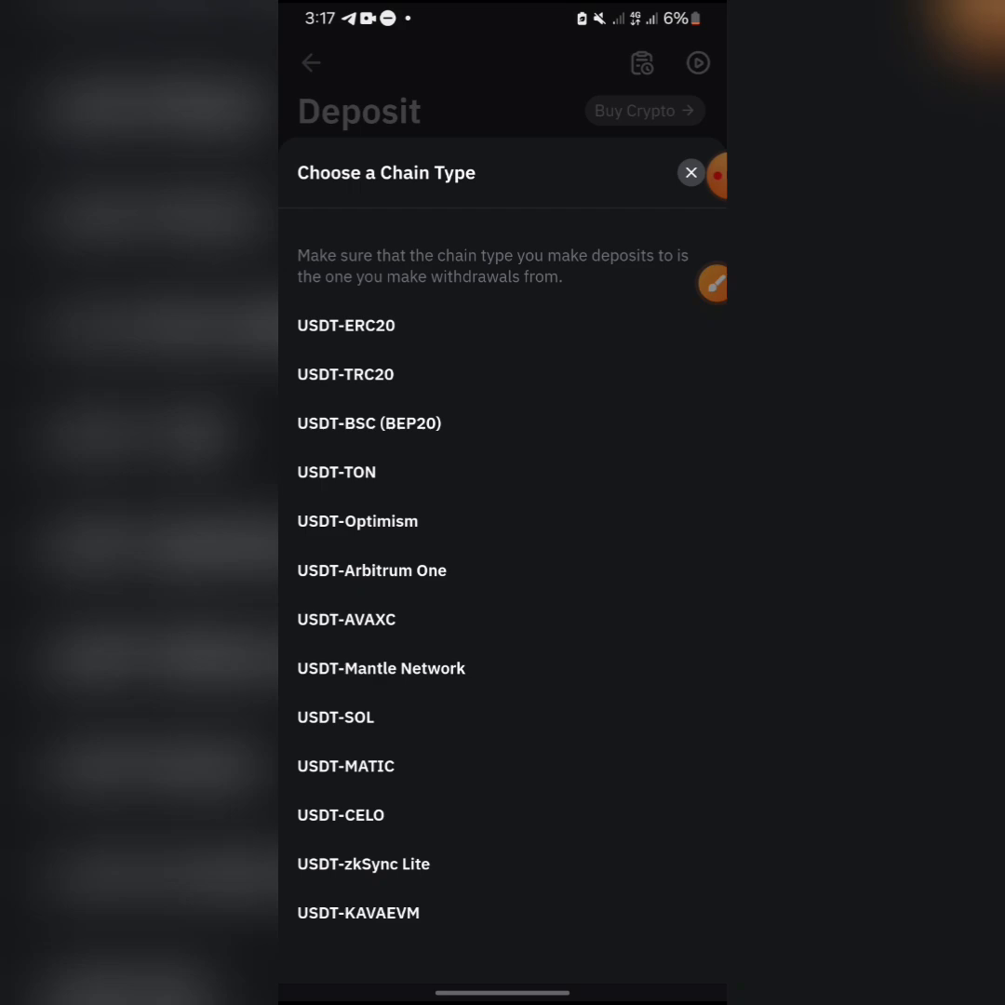
{"action": "left_click", "coordinate": [345, 374]}
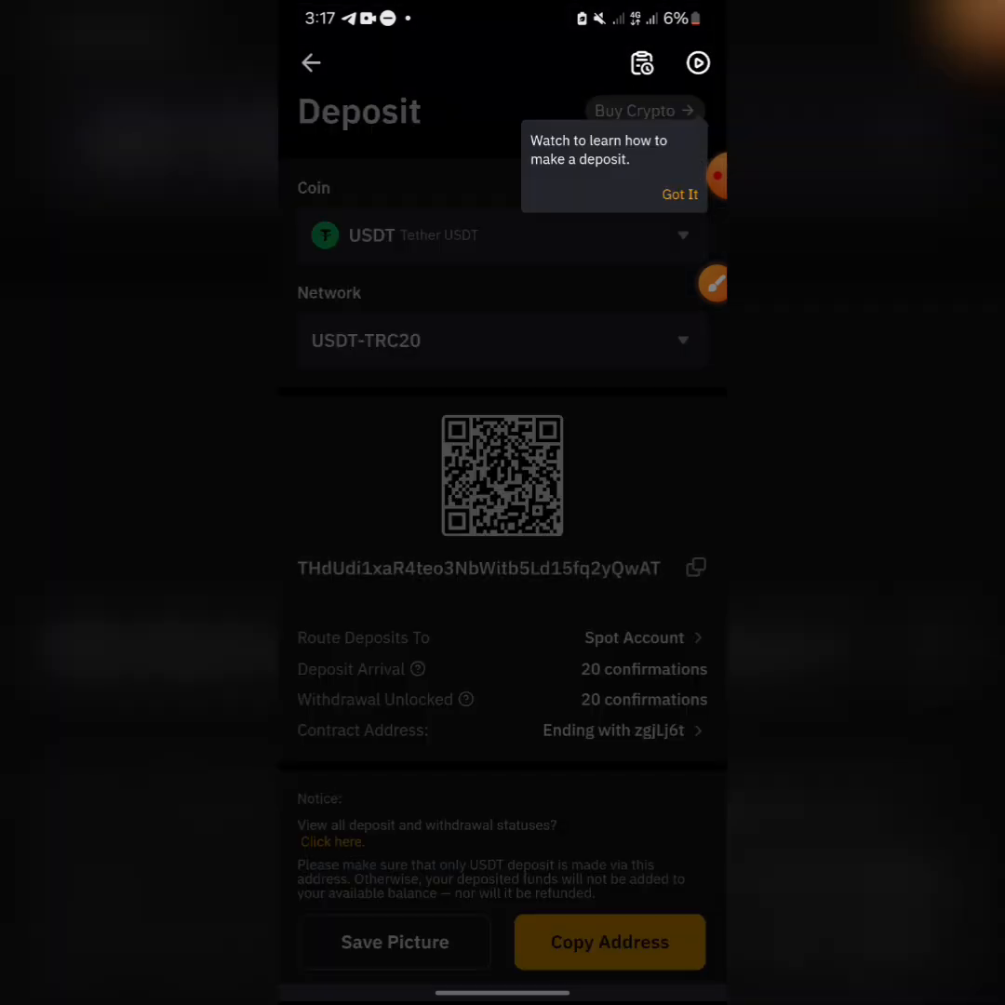
{"action": "left_click", "coordinate": [680, 194]}
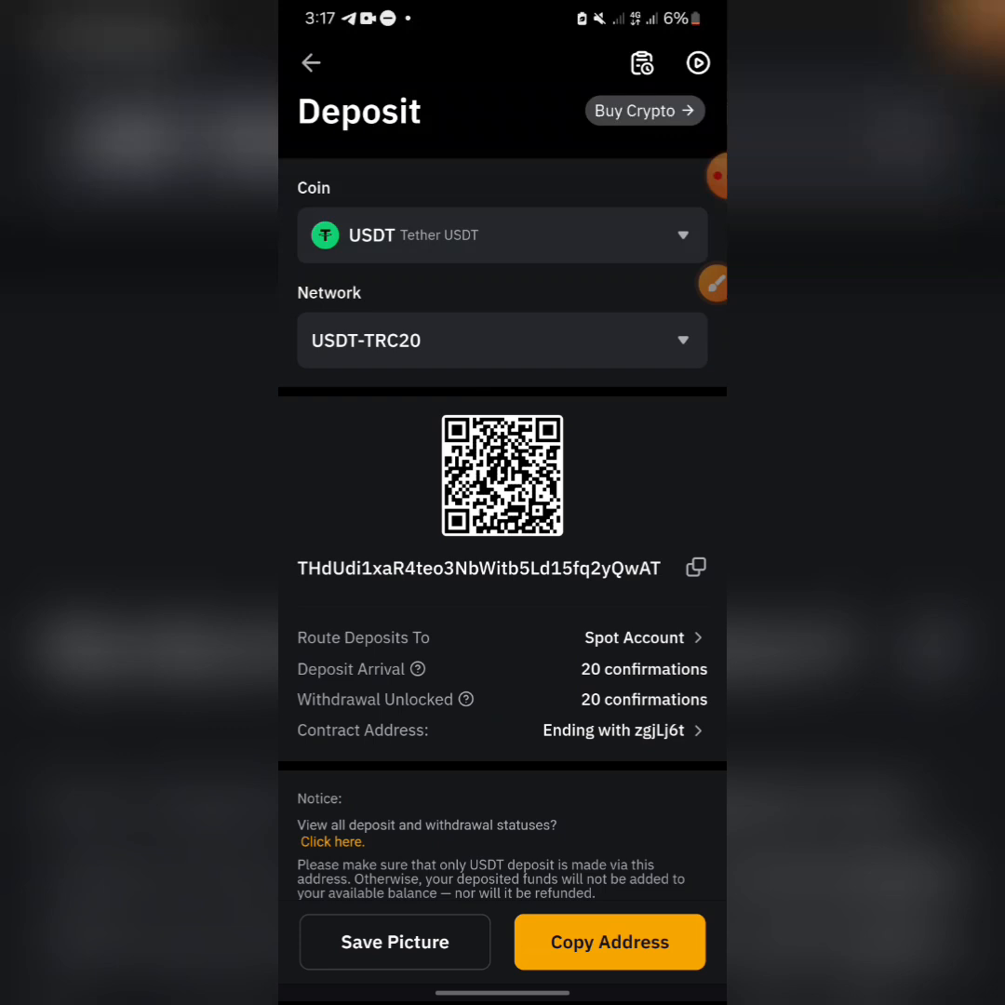
{"action": "left_click", "coordinate": [610, 941]}
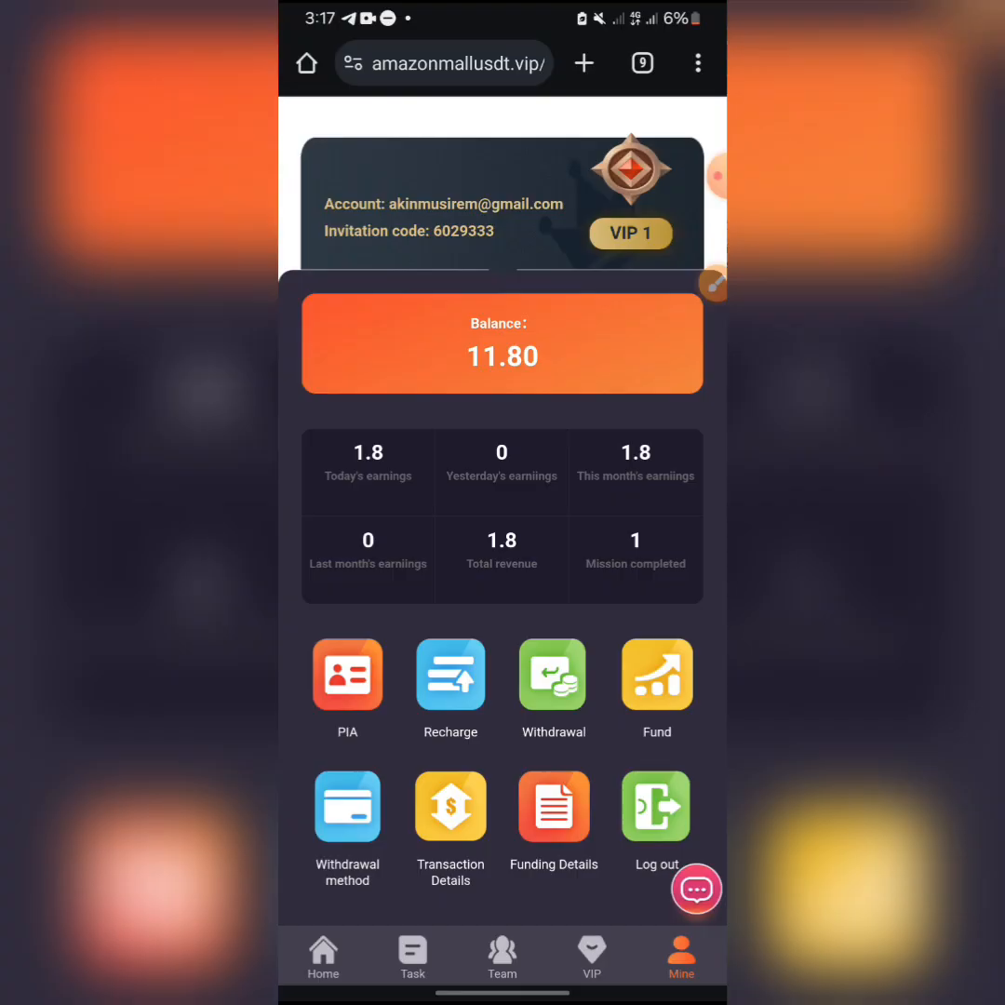
{"action": "left_click", "coordinate": [551, 674]}
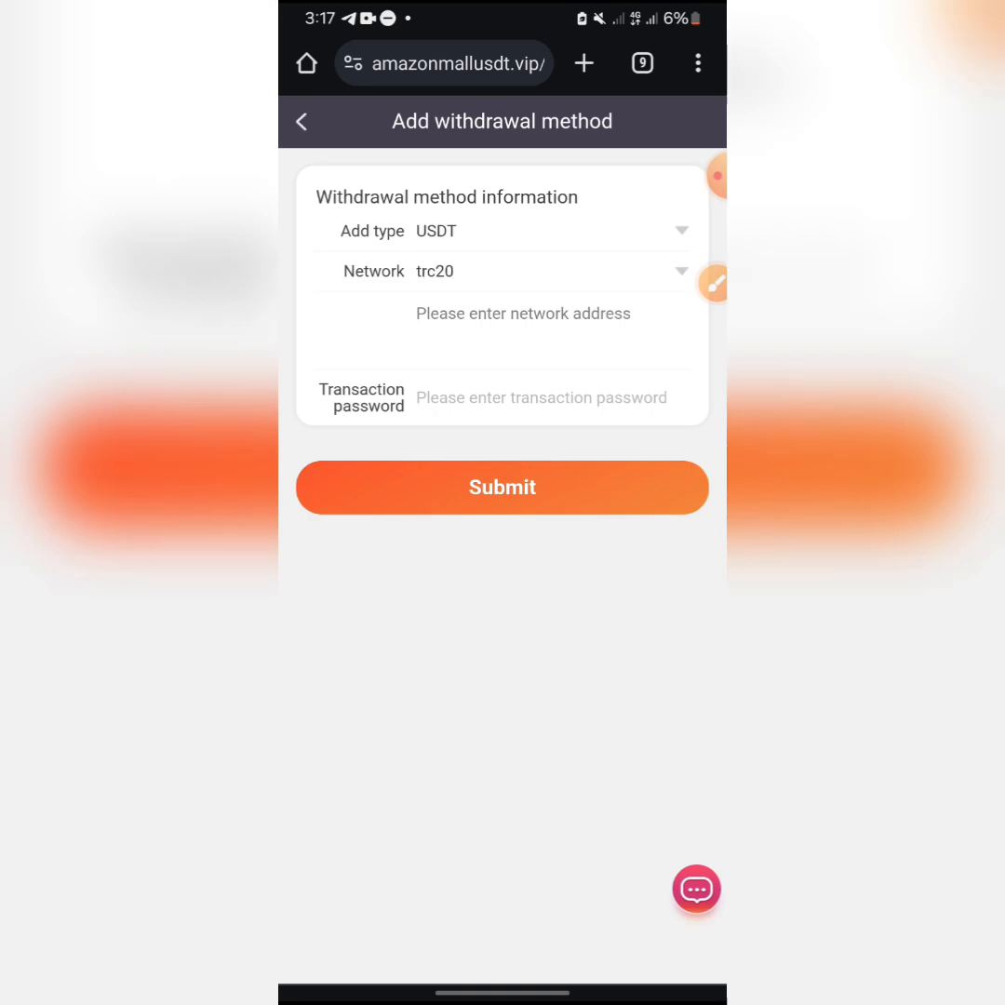
{"action": "type", "text": "THdUdi1xaR4teo3NbWitb5Ld15fq2yQwAT"}
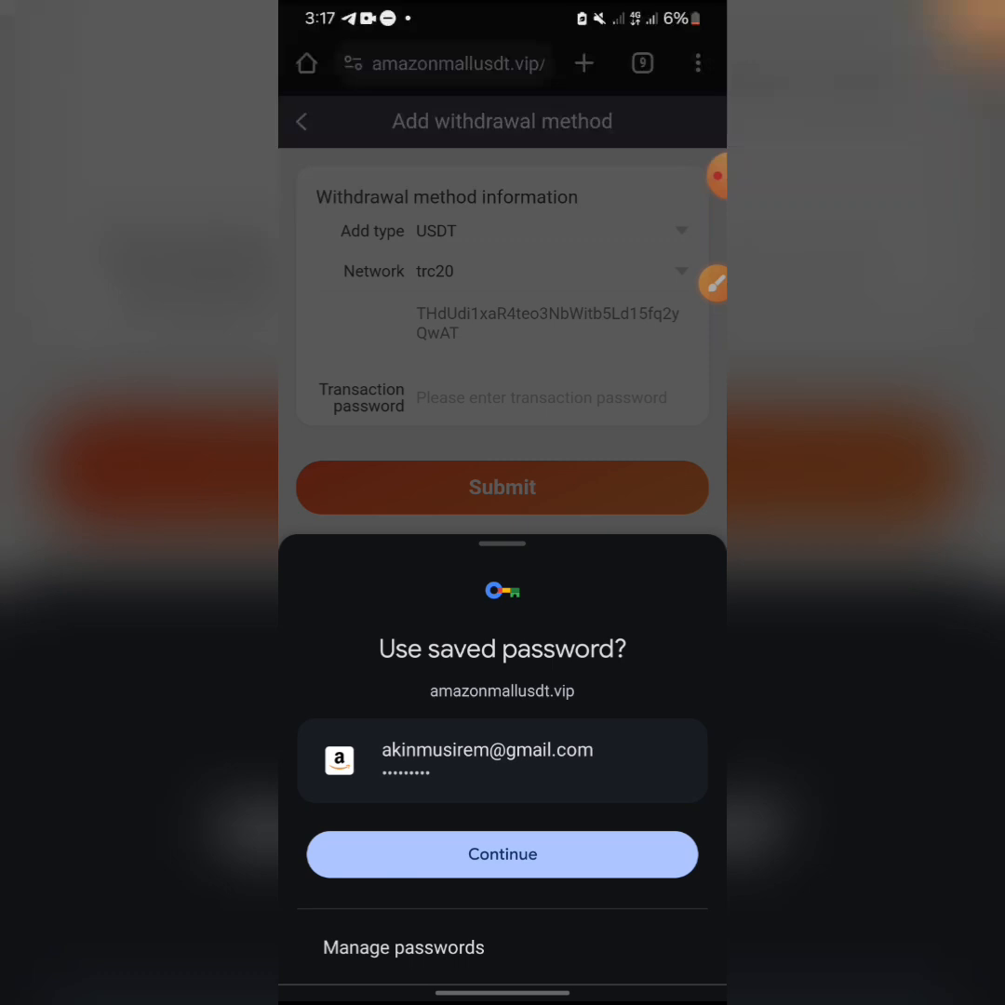
{"action": "left_click", "coordinate": [502, 854]}
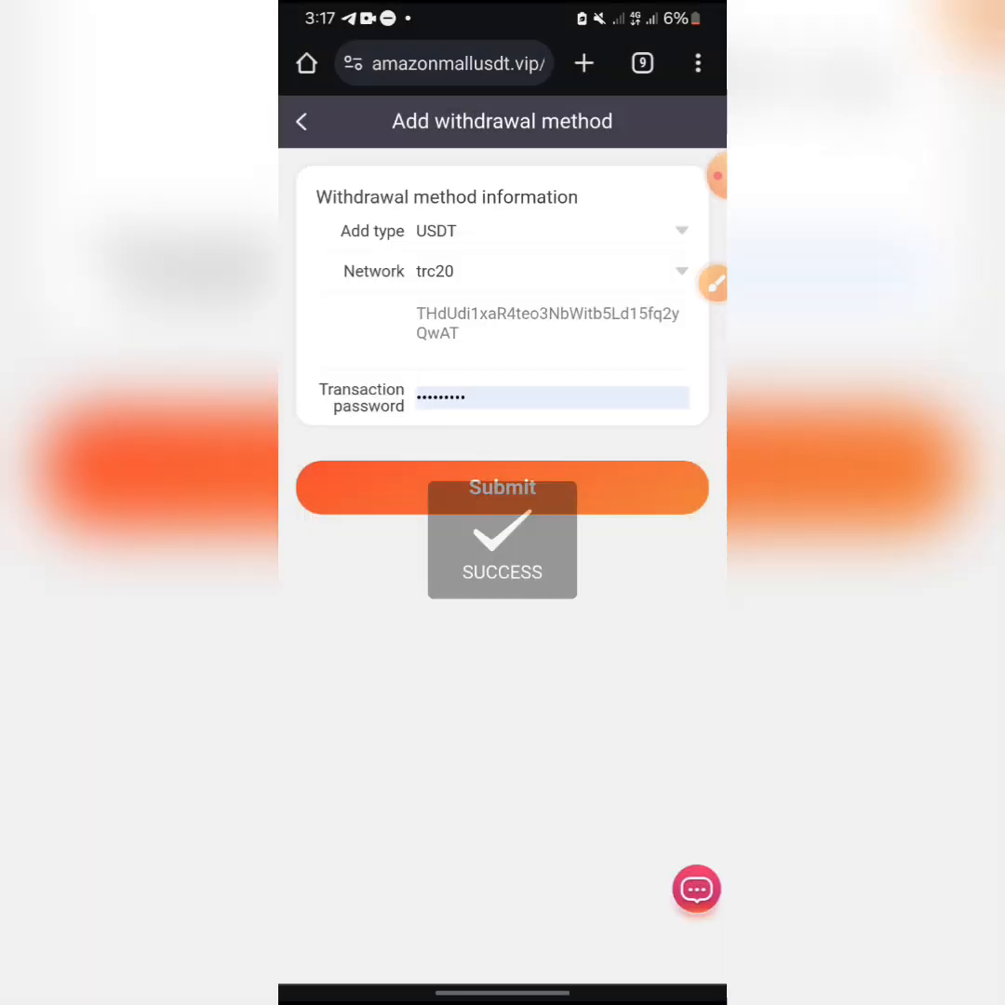
{"action": "left_click", "coordinate": [503, 486]}
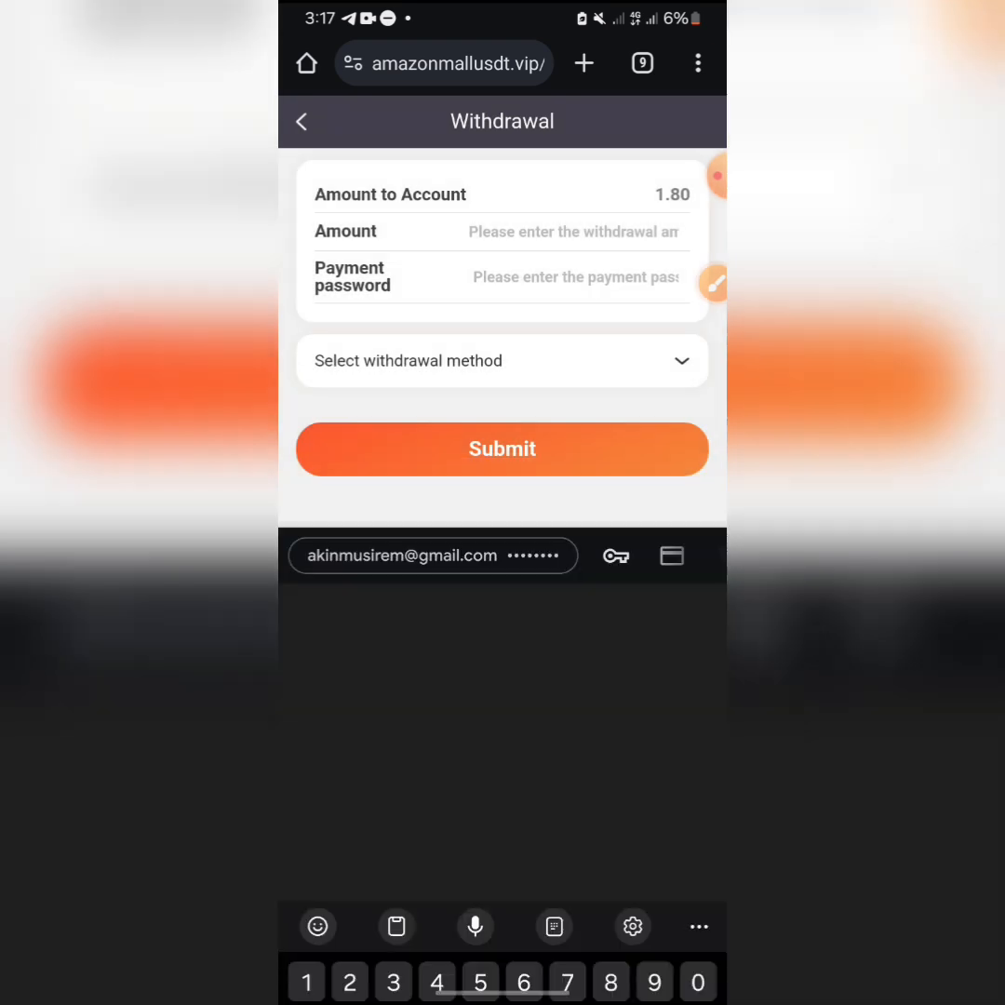
- Withdraw 1.8 USDT to the saved TRC20 address and check Bybit Spot shows 1.80 USDT
{"action": "type", "text": "1.8"}
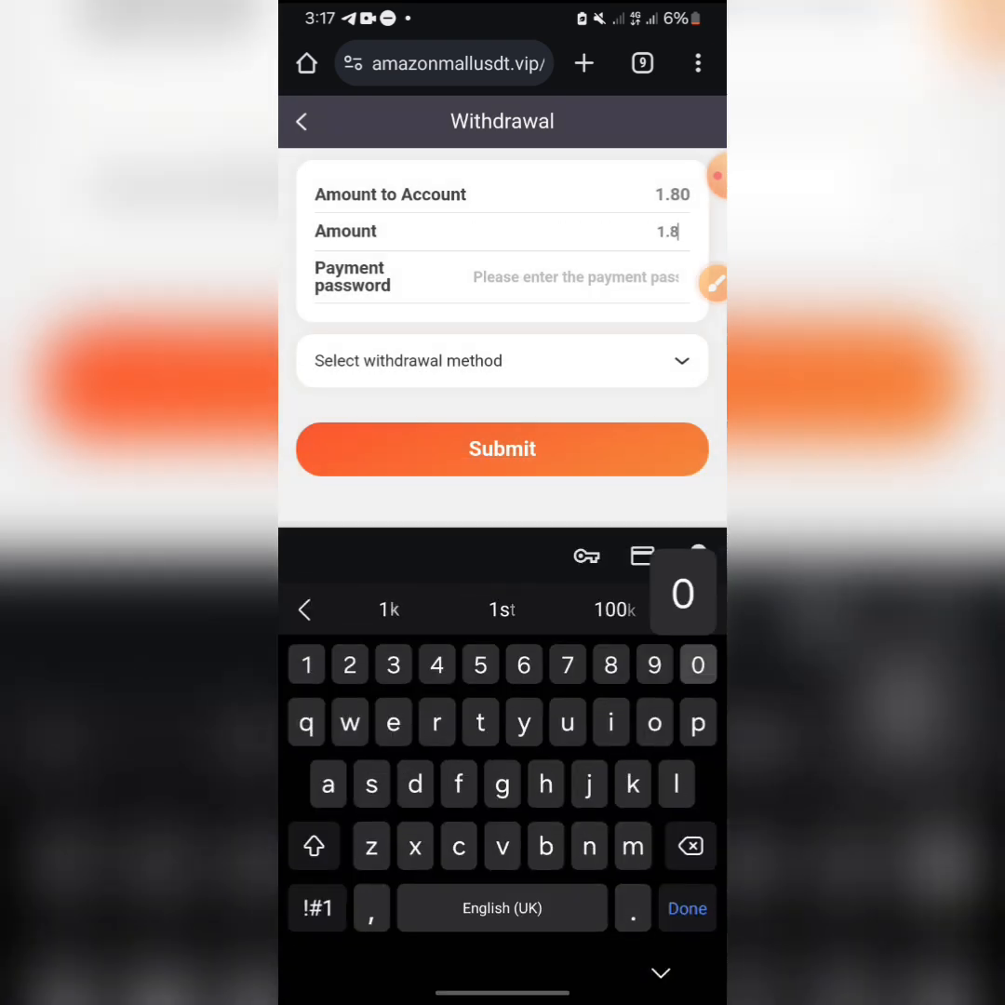
{"action": "left_click", "coordinate": [577, 277]}
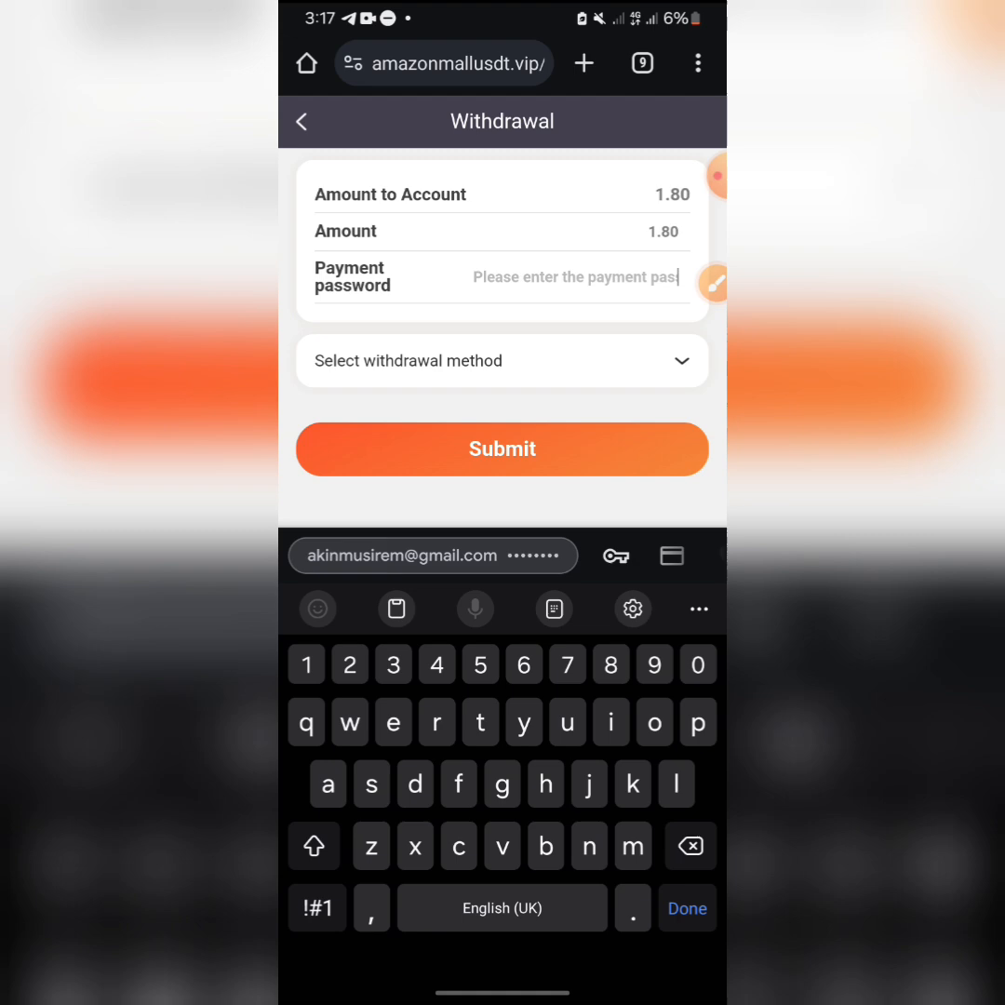
{"action": "left_click", "coordinate": [502, 361]}
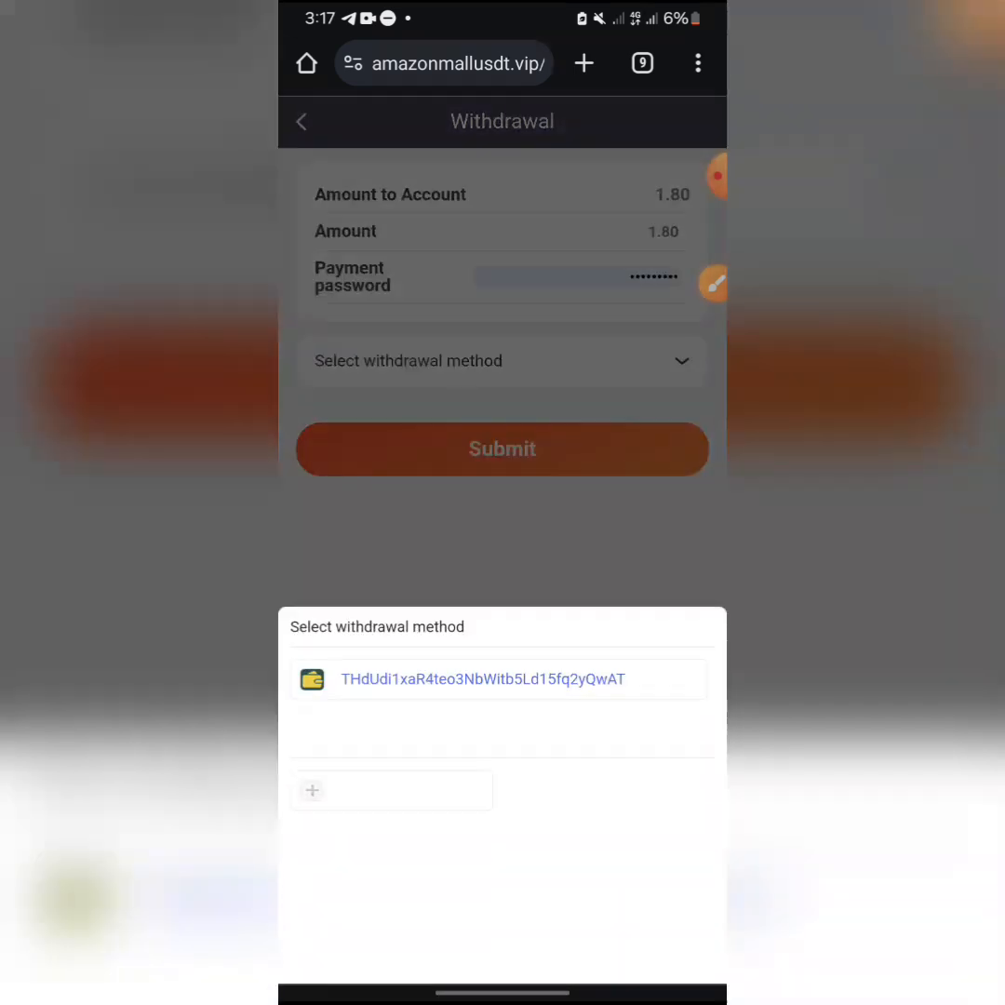
{"action": "left_click", "coordinate": [482, 678]}
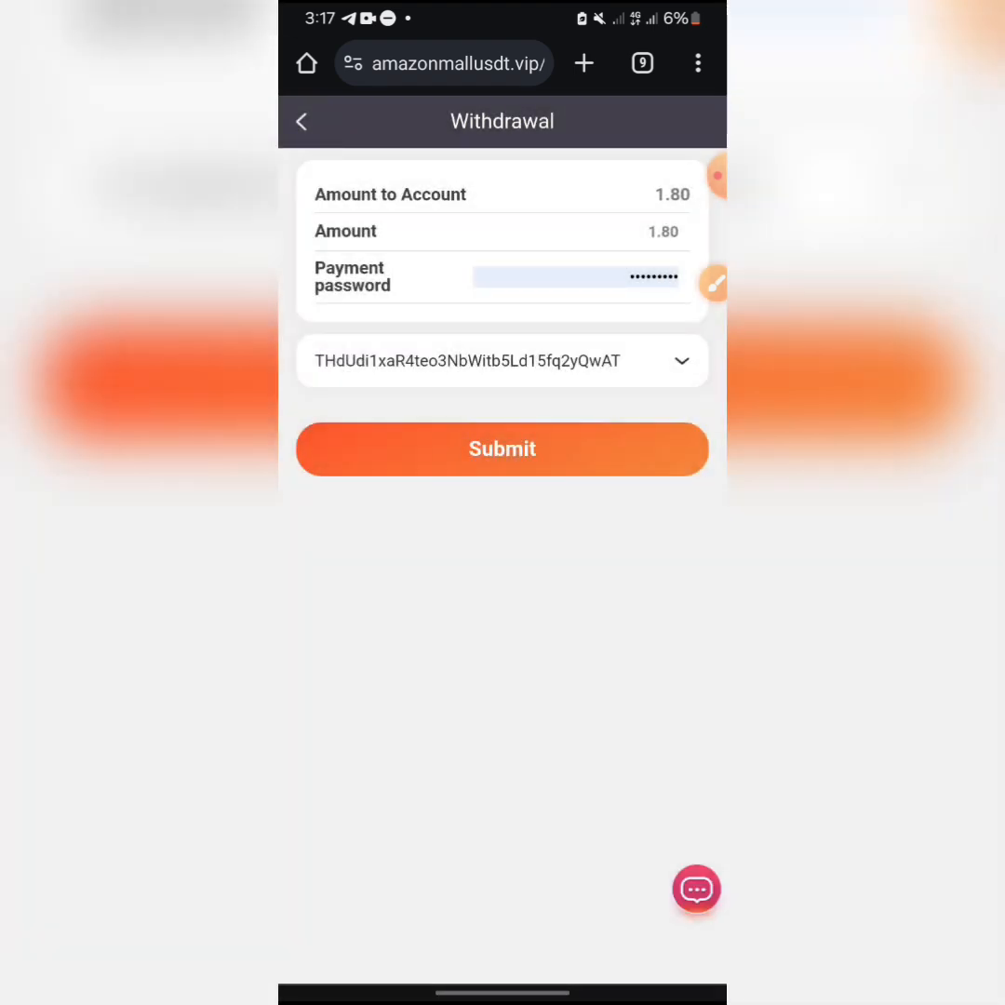
{"action": "left_click", "coordinate": [502, 449]}
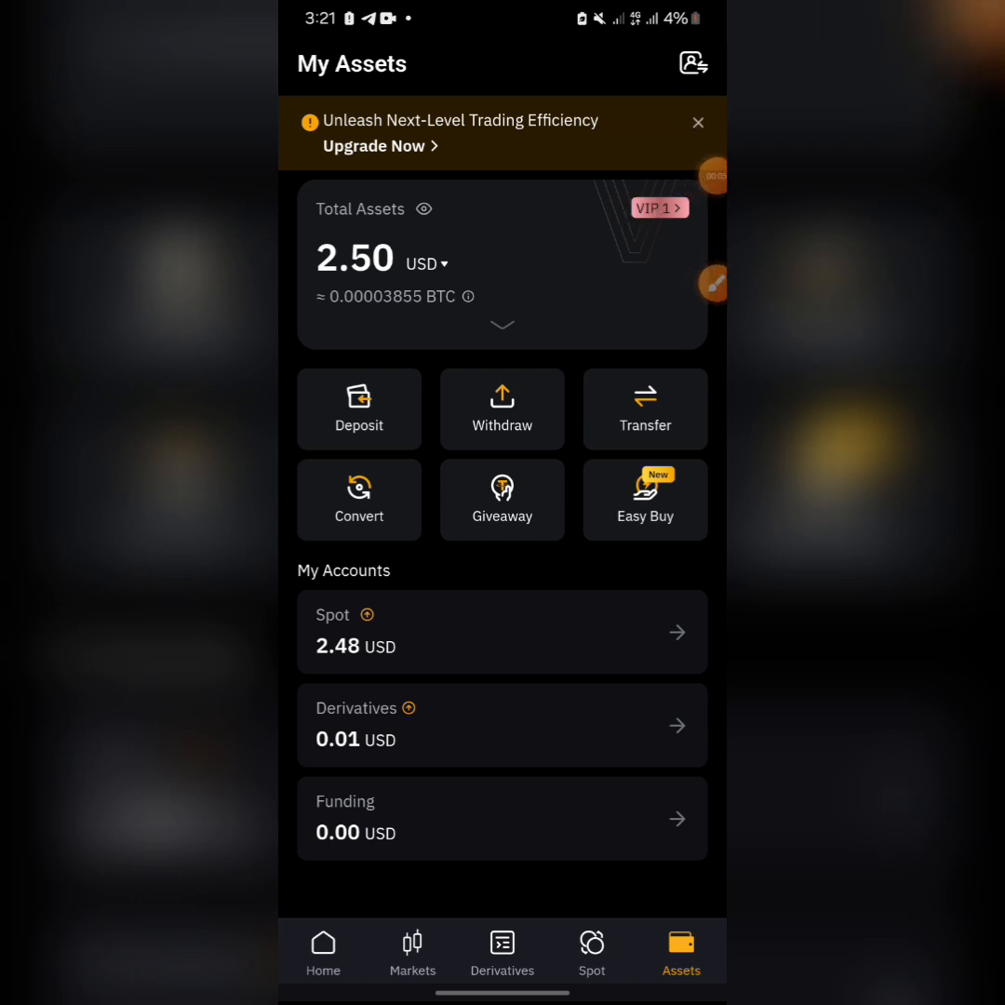
{"action": "left_click", "coordinate": [501, 631]}
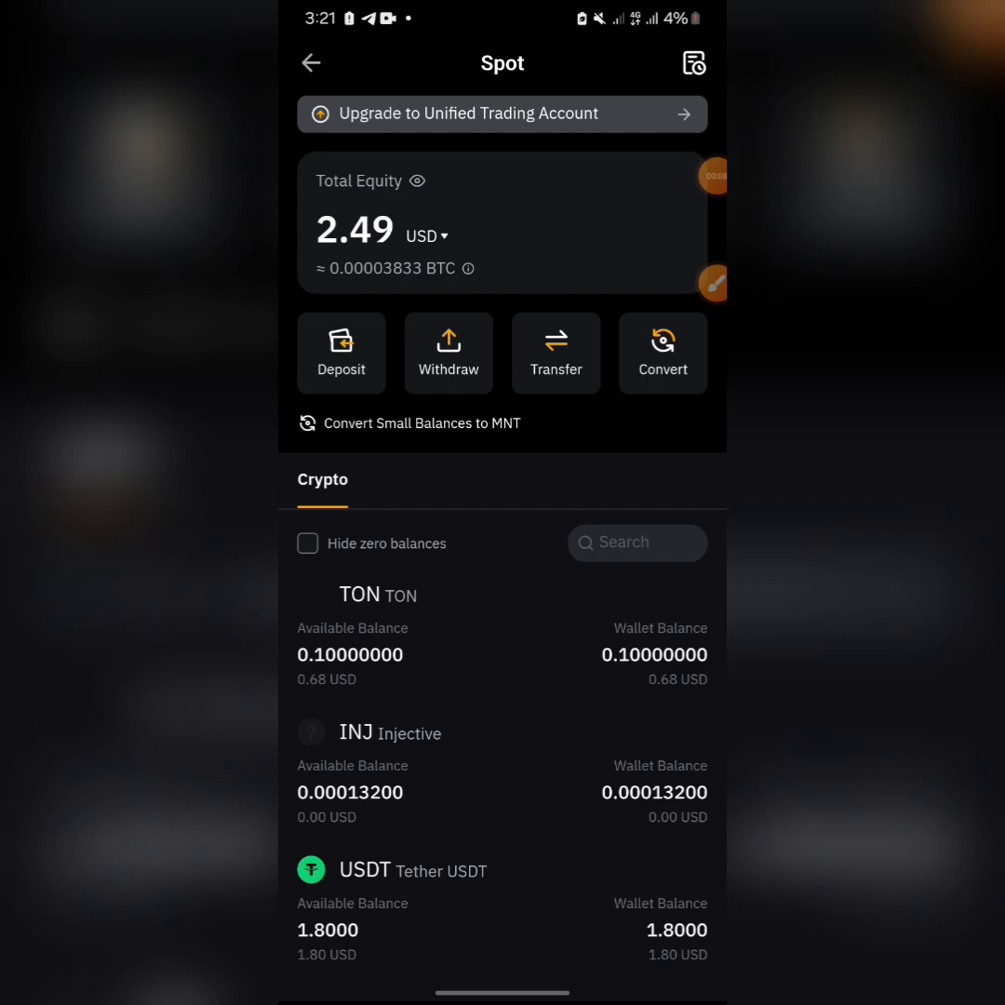